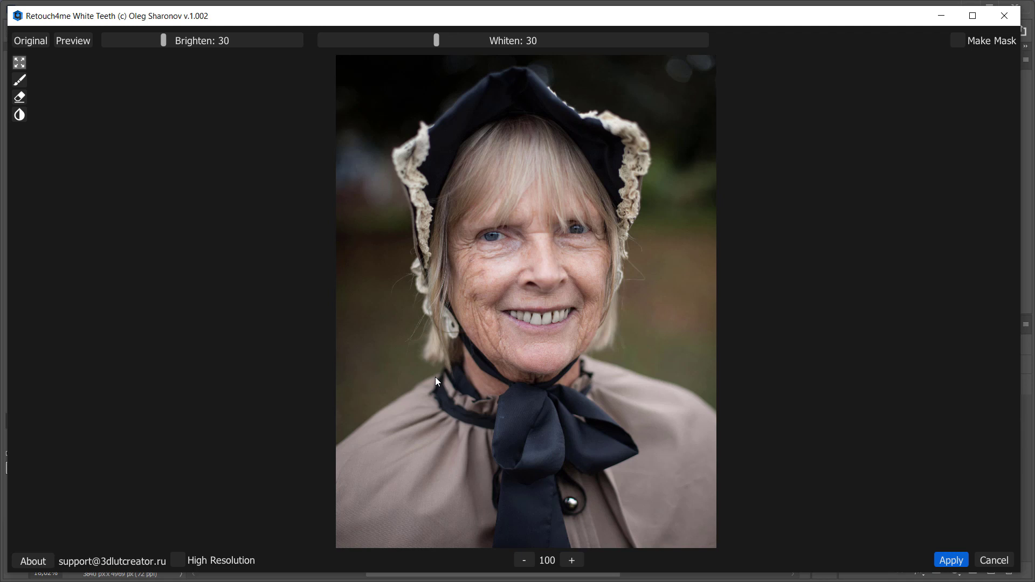
Step: Cancel Retouch4me White Teeth without applying, returning to the bonnet portrait in Photoshop
left_click(30, 40)
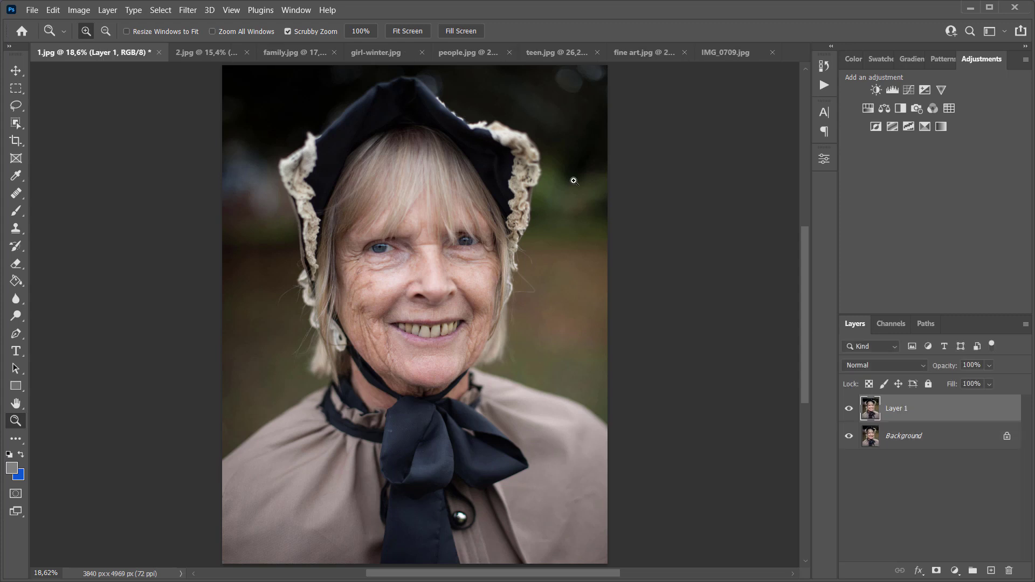
Step: Reopen Retouch4me White Teeth on Layer 1 of the bonnet portrait
left_click(187, 9)
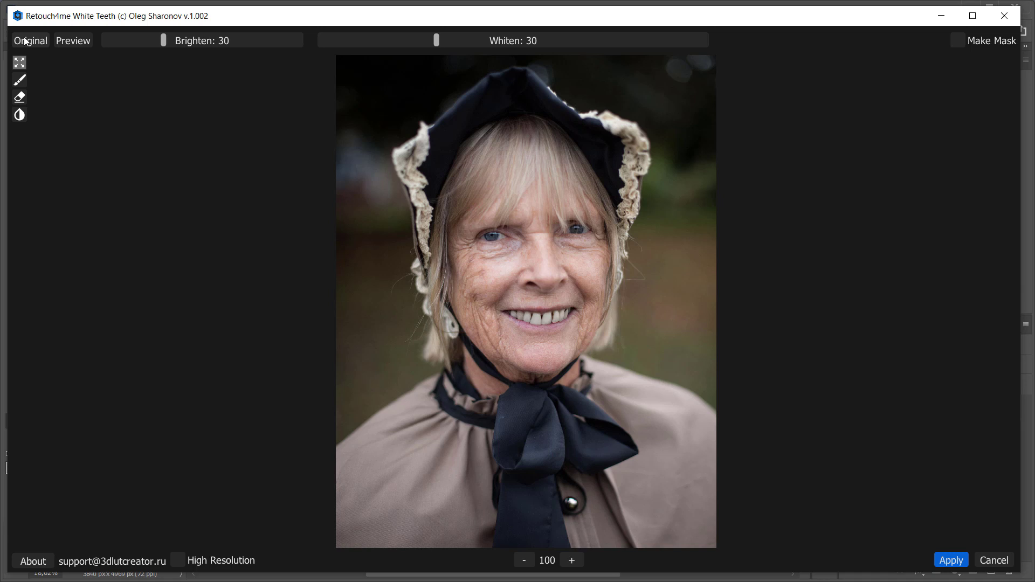
Step: Test slider extremes, then settle on Brighten 32 and Whiten 29
left_click_drag(163, 40, 171, 41)
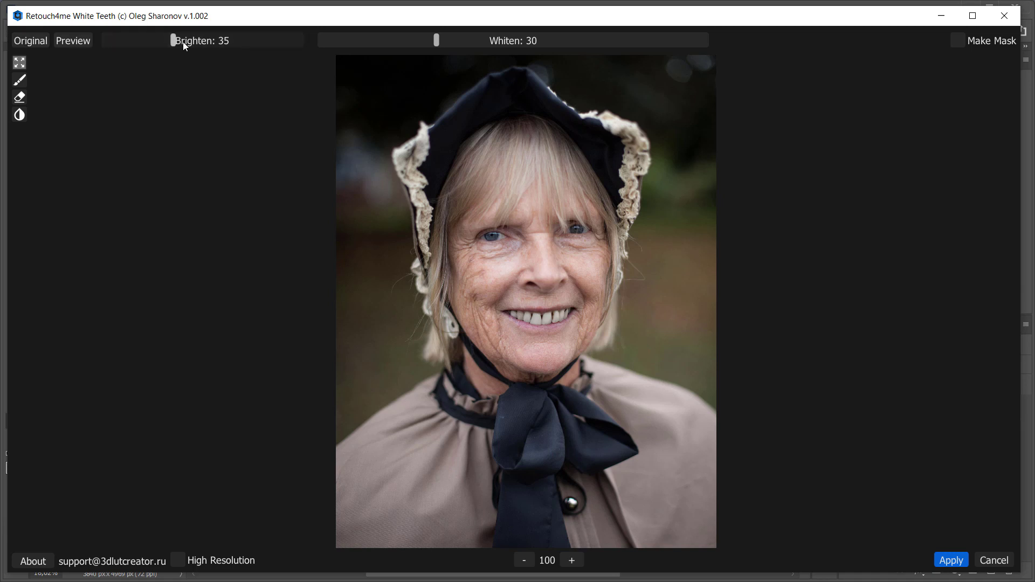
left_click_drag(173, 40, 270, 40)
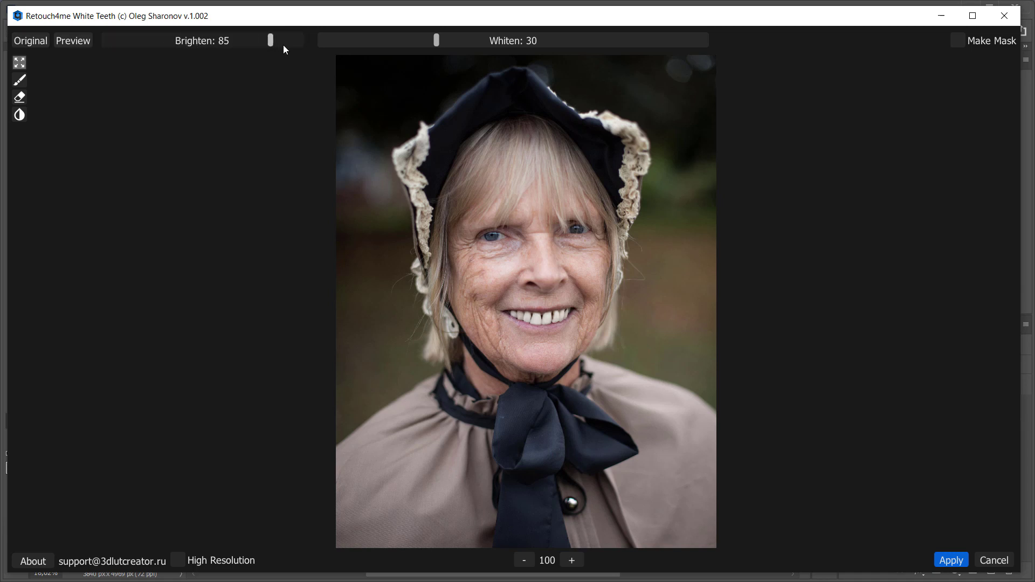
left_click_drag(270, 40, 112, 41)
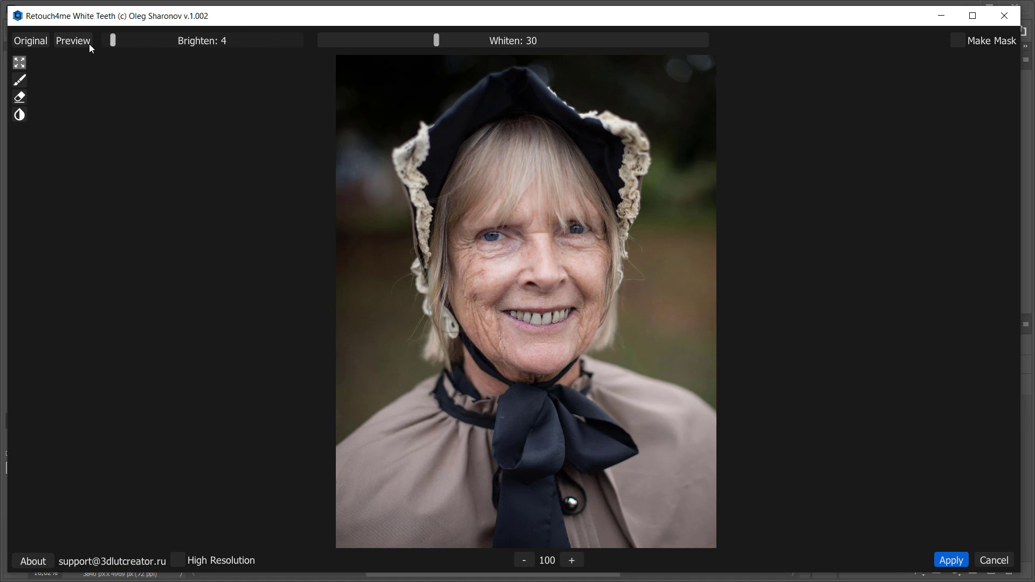
left_click_drag(112, 40, 169, 40)
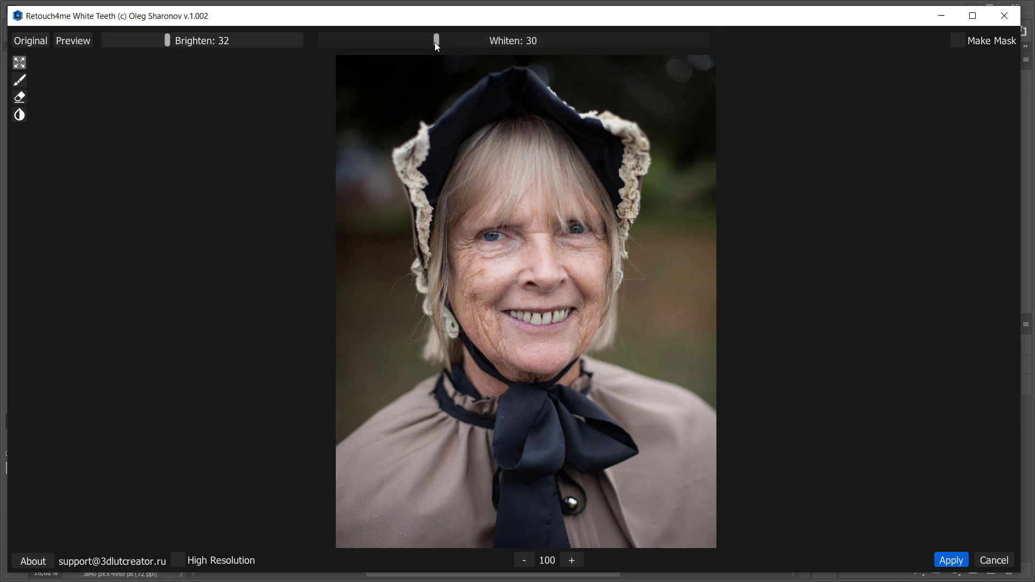
left_click_drag(435, 41, 432, 41)
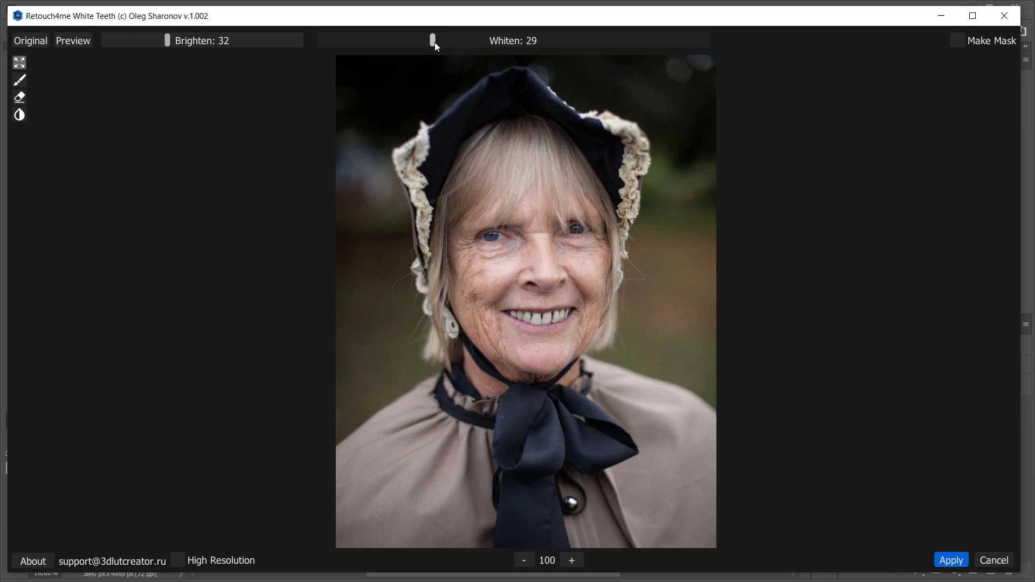
left_click_drag(433, 40, 582, 41)
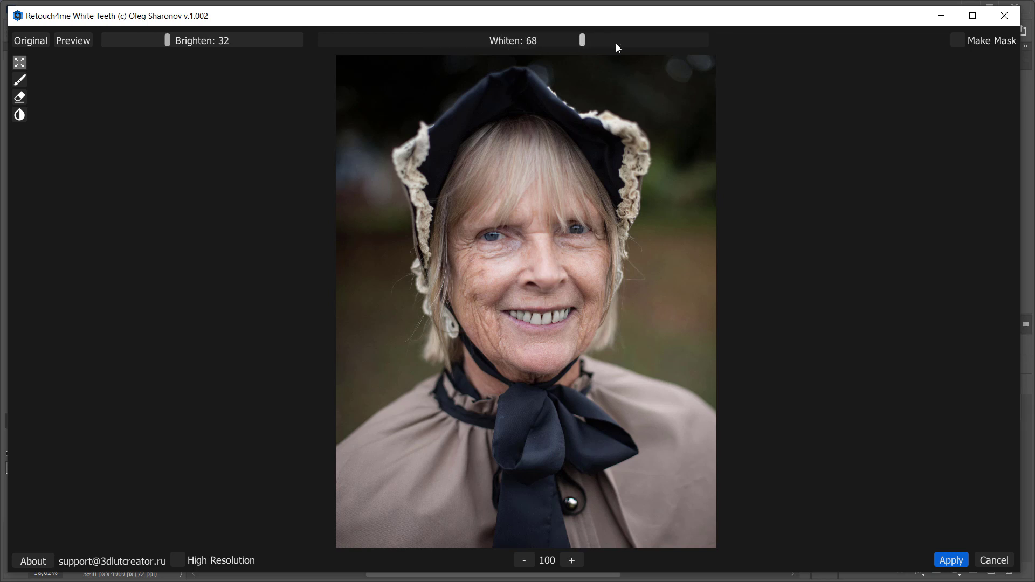
left_click_drag(581, 40, 343, 41)
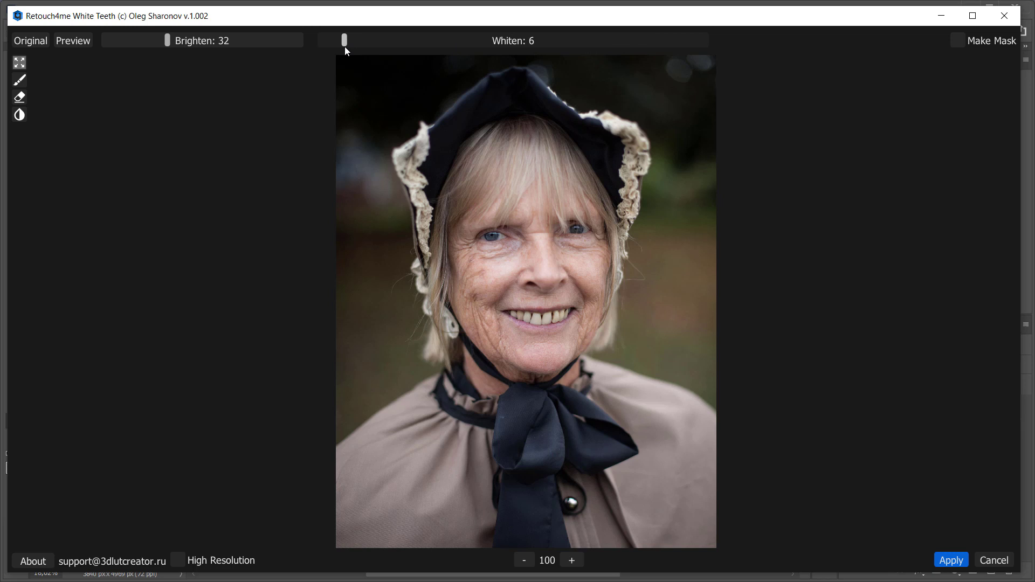
left_click_drag(344, 41, 350, 41)
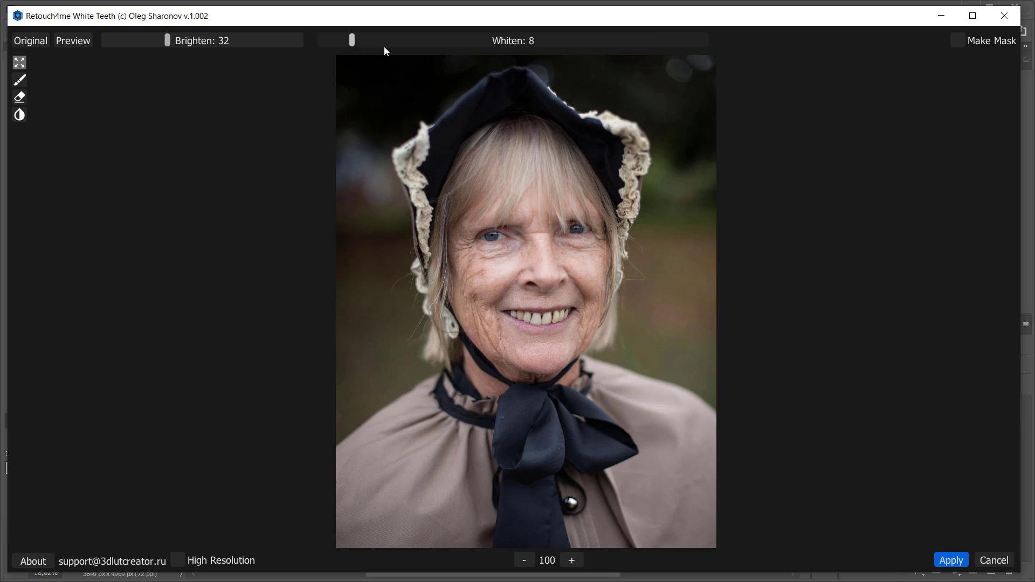
left_click_drag(333, 40, 432, 41)
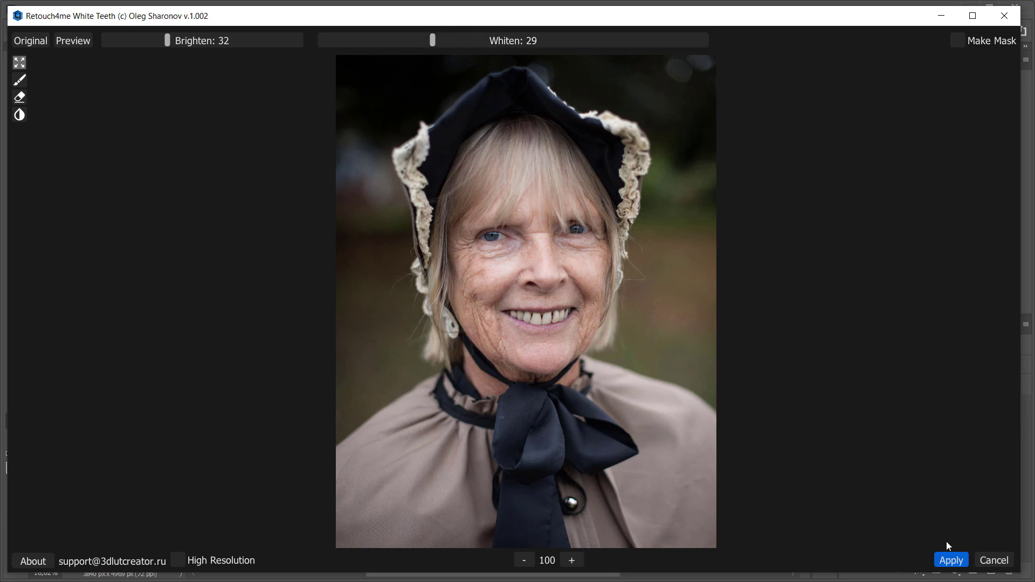
Step: Apply the whitening to Layer 1 and toggle its visibility for a before/after comparison
left_click(950, 559)
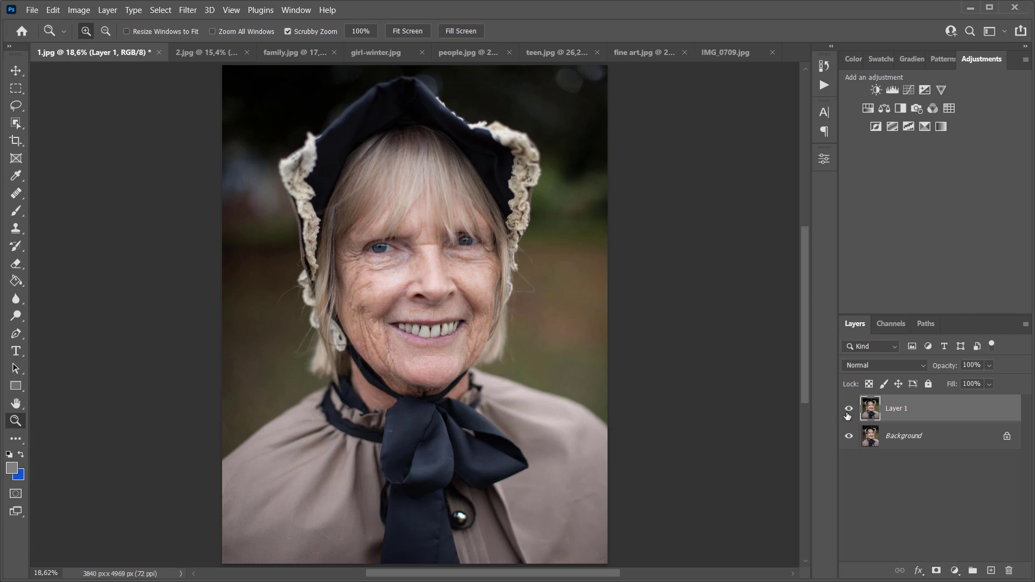
left_click(848, 409)
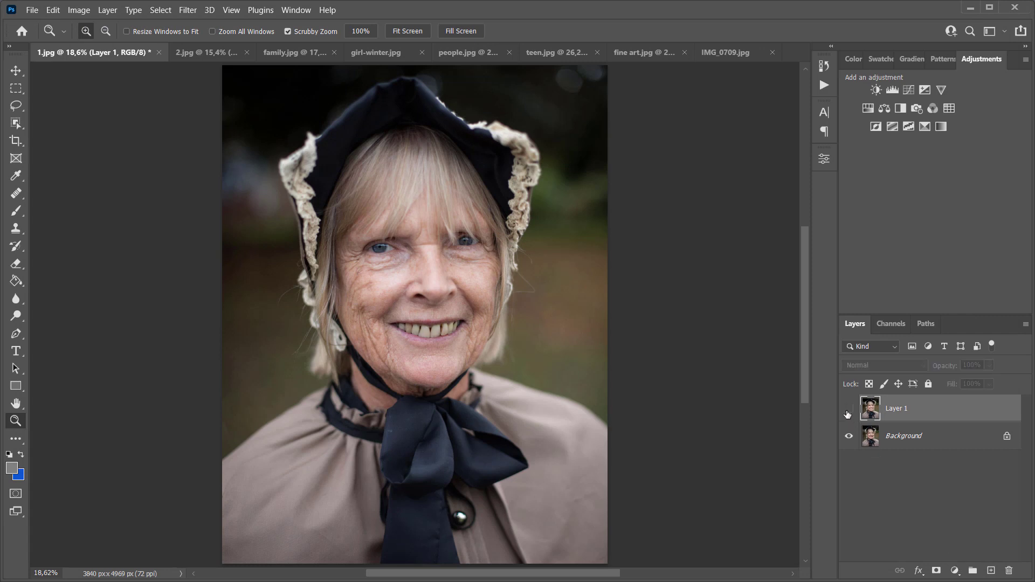
left_click(849, 408)
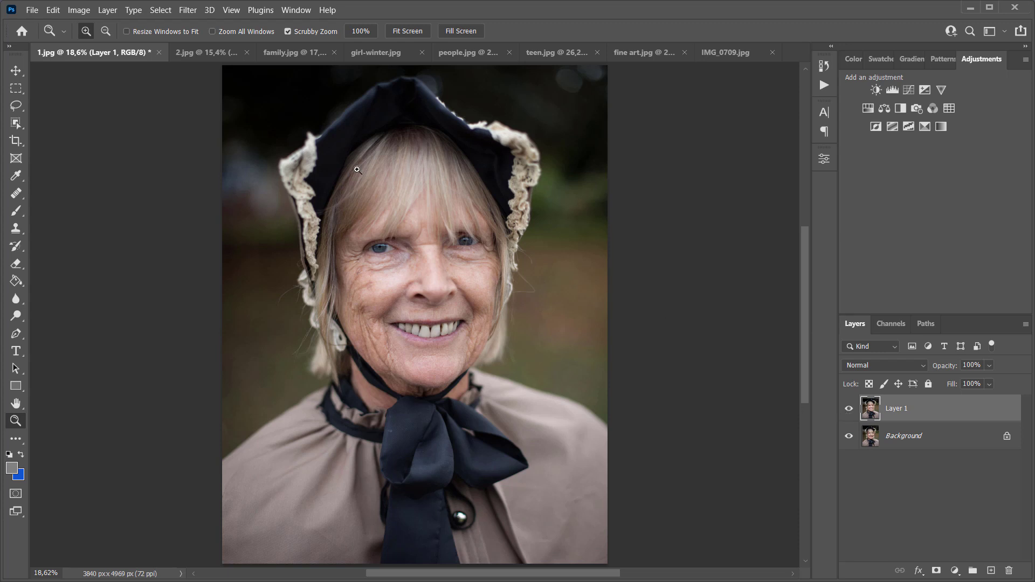
Step: Switch to 2.jpg and launch Retouch4me White Teeth on its duplicate layer
left_click(170, 52)
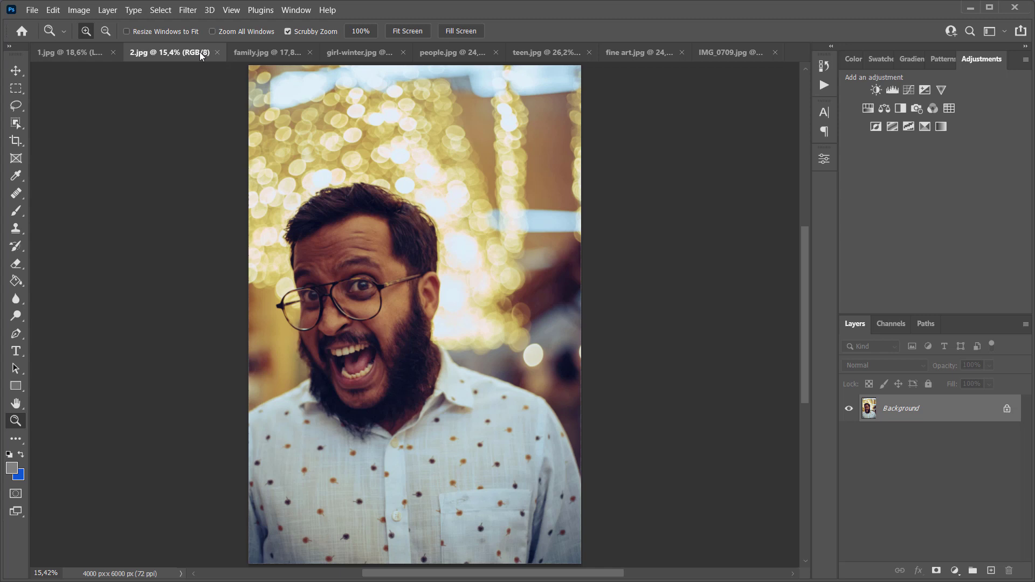
mouse_move(200, 120)
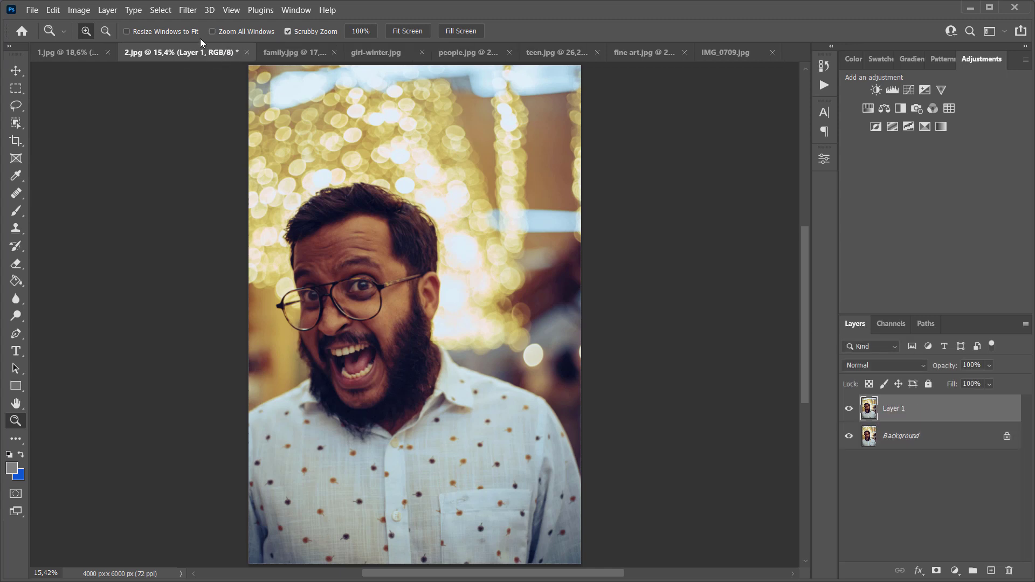
left_click(188, 10)
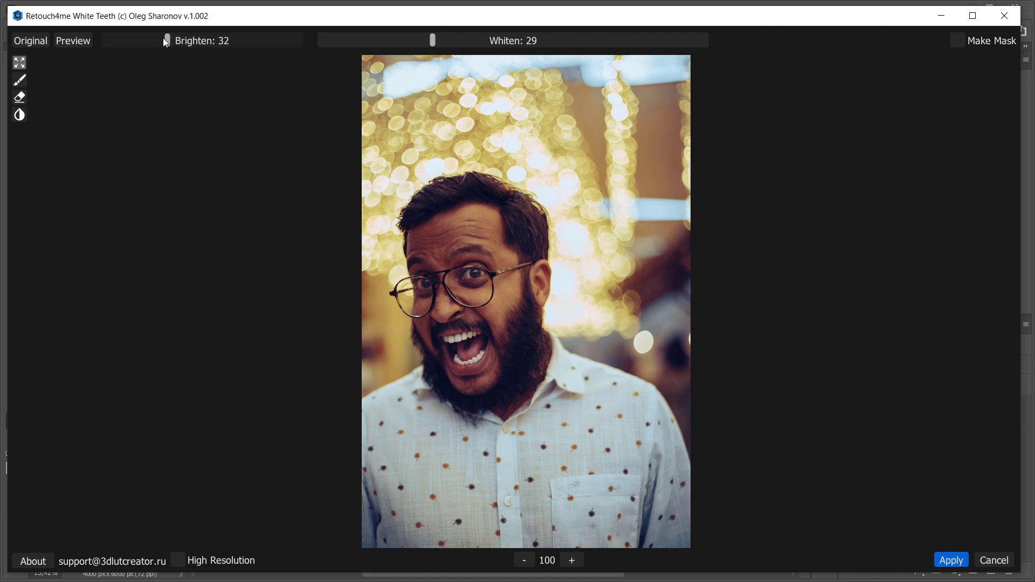
Step: Lower Brighten to 23, preview, enable Make Mask, and apply to the bearded man
left_click_drag(167, 41, 150, 40)
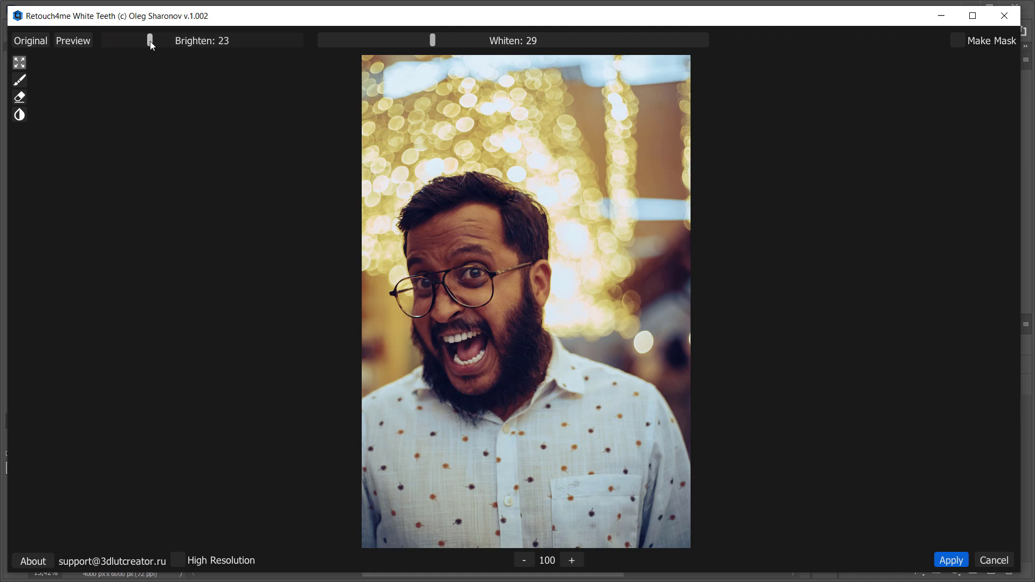
left_click(73, 41)
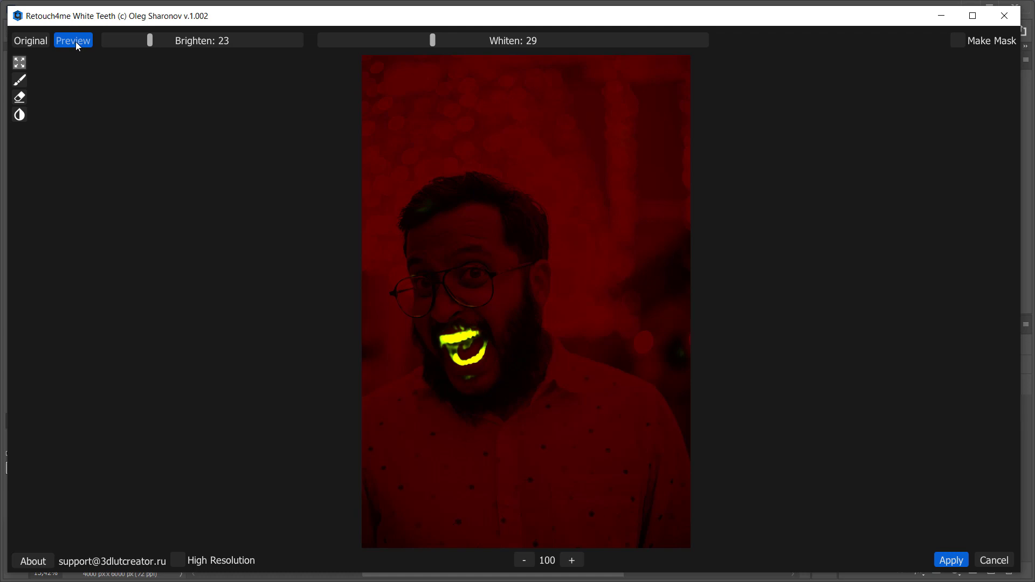
left_click(73, 41)
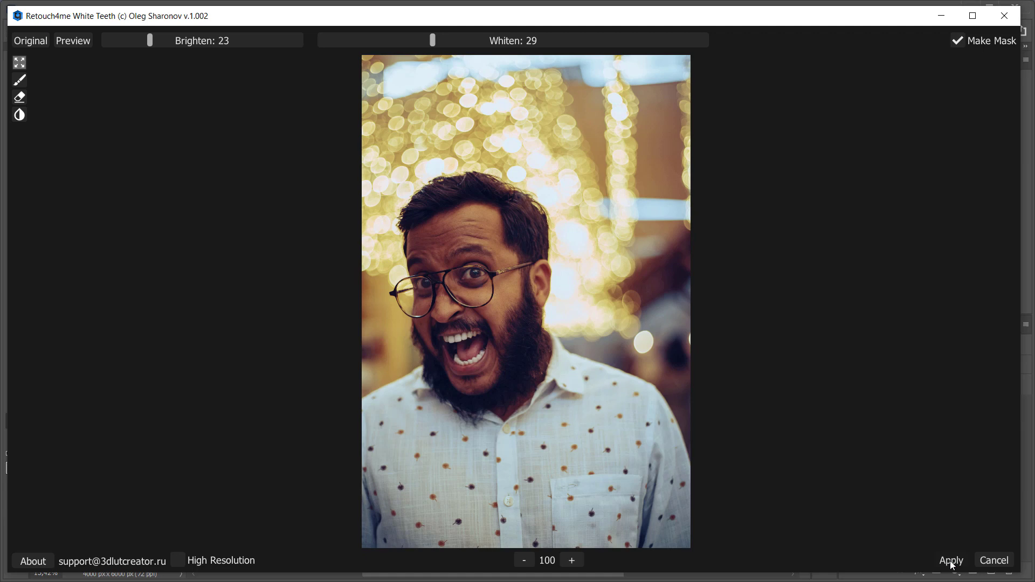
left_click(951, 559)
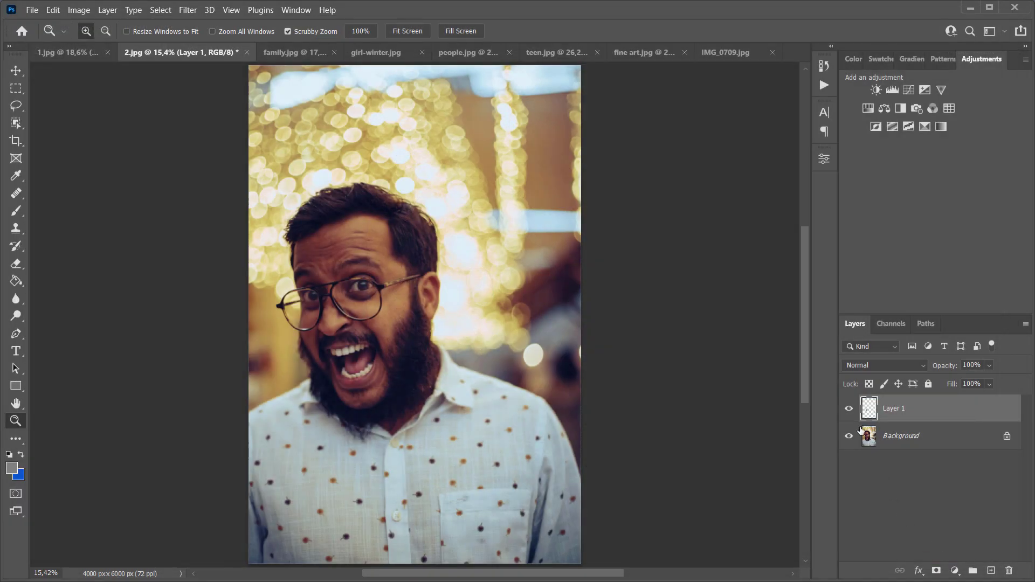
Step: Hide and reshow Background to inspect the teeth-only layer, then switch to family.jpg
left_click(850, 436)
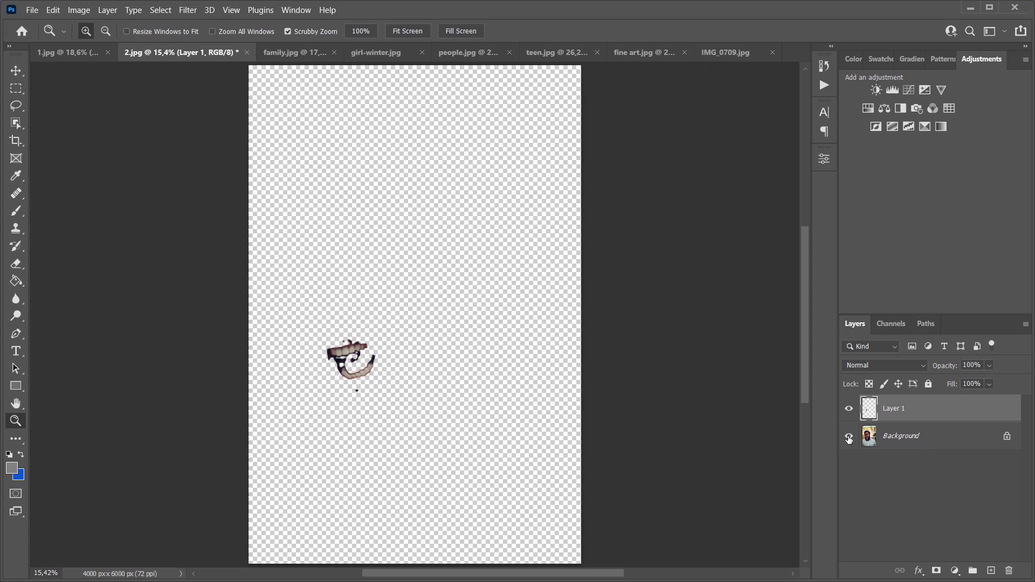
left_click(849, 408)
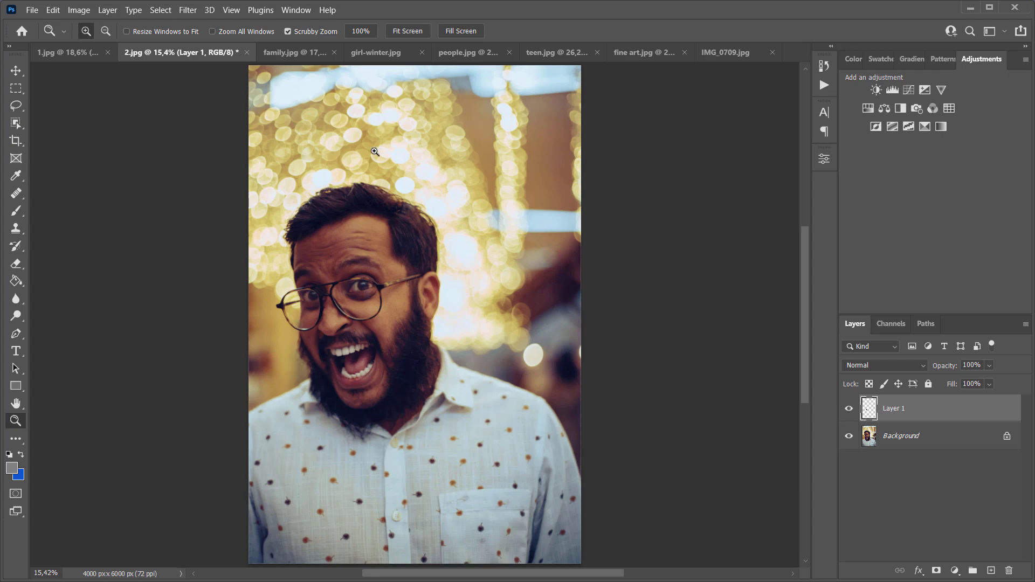
left_click(286, 52)
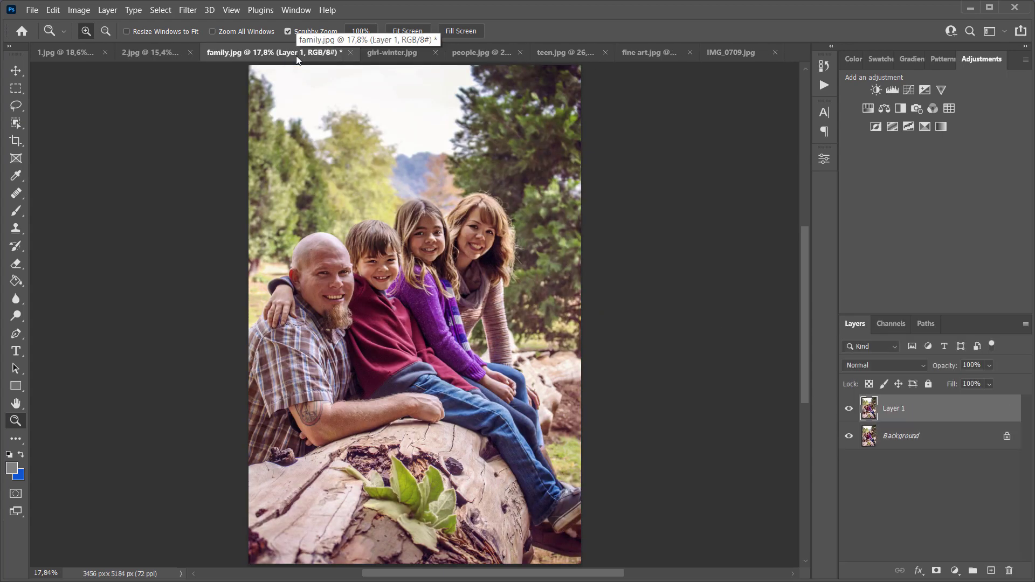
Step: Launch Retouch4me White Teeth on the family photo's layer
left_click(188, 9)
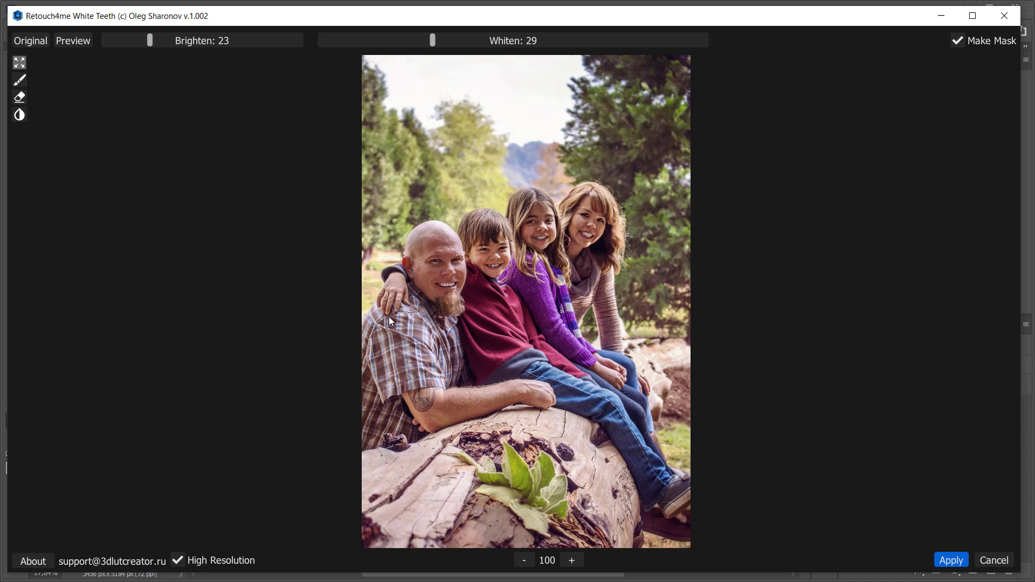
Step: Preview and zoom on the family's smiles, set Whiten to 17, and apply
left_click(73, 40)
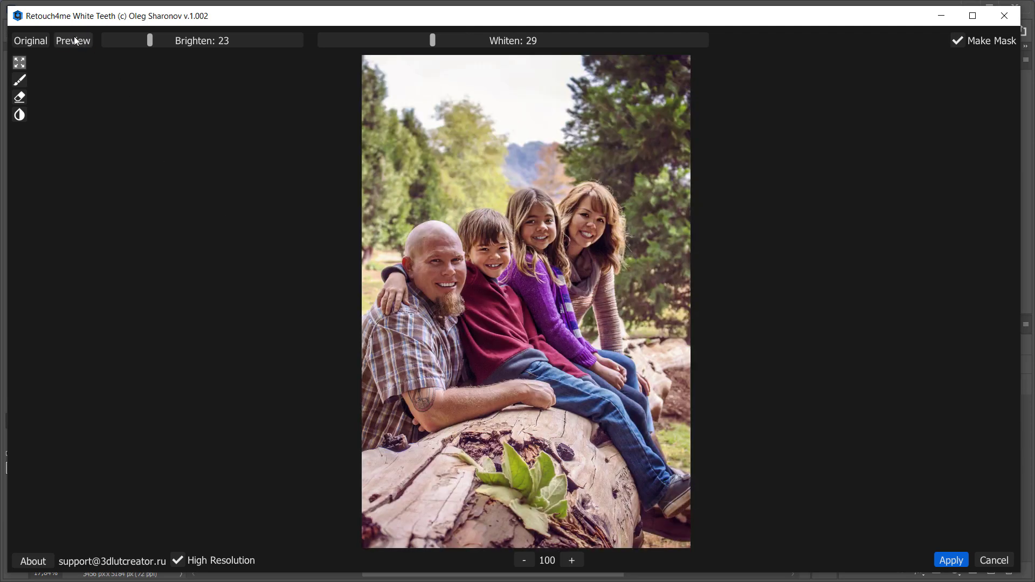
left_click(571, 560)
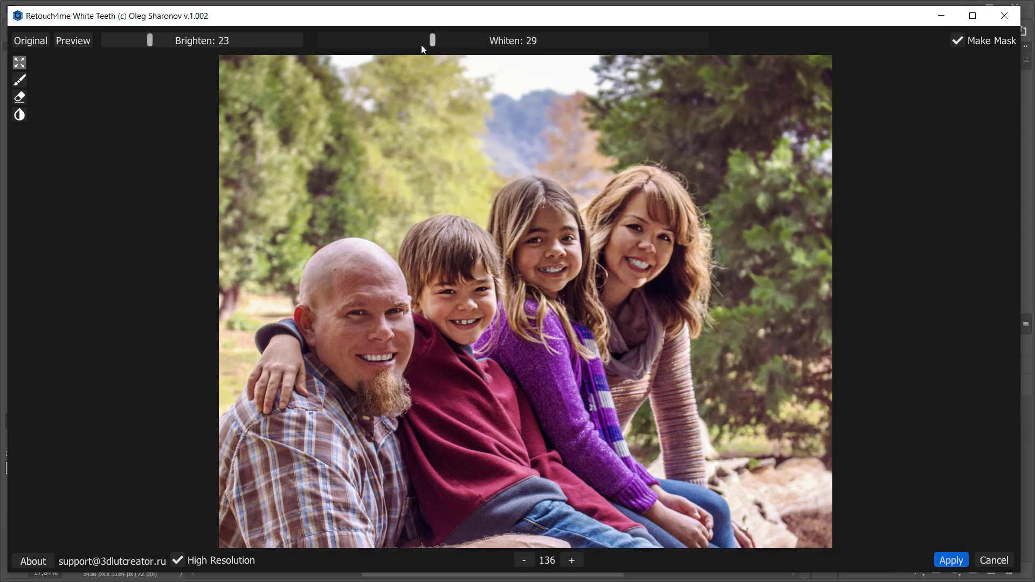
left_click_drag(432, 40, 386, 41)
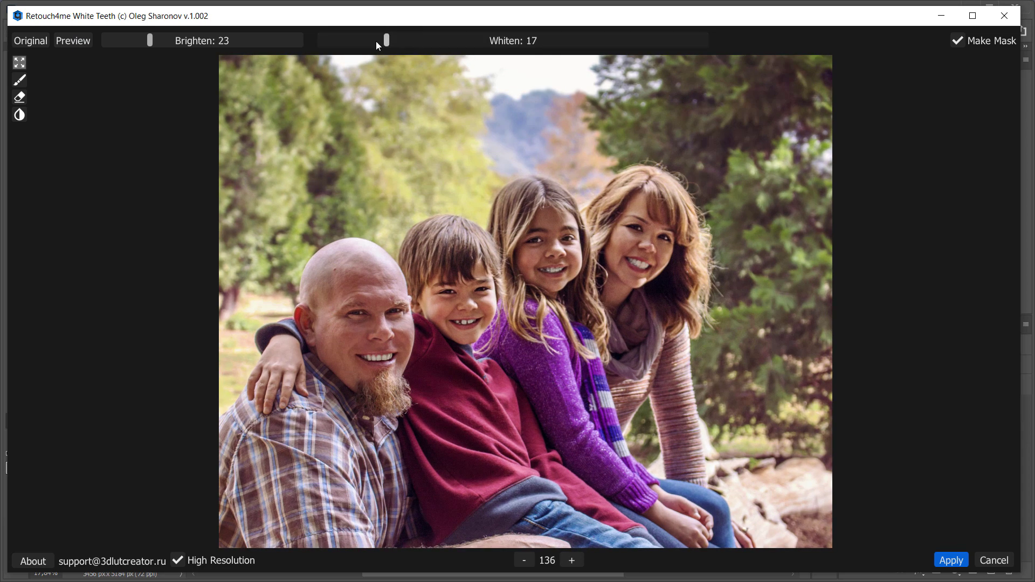
left_click(950, 560)
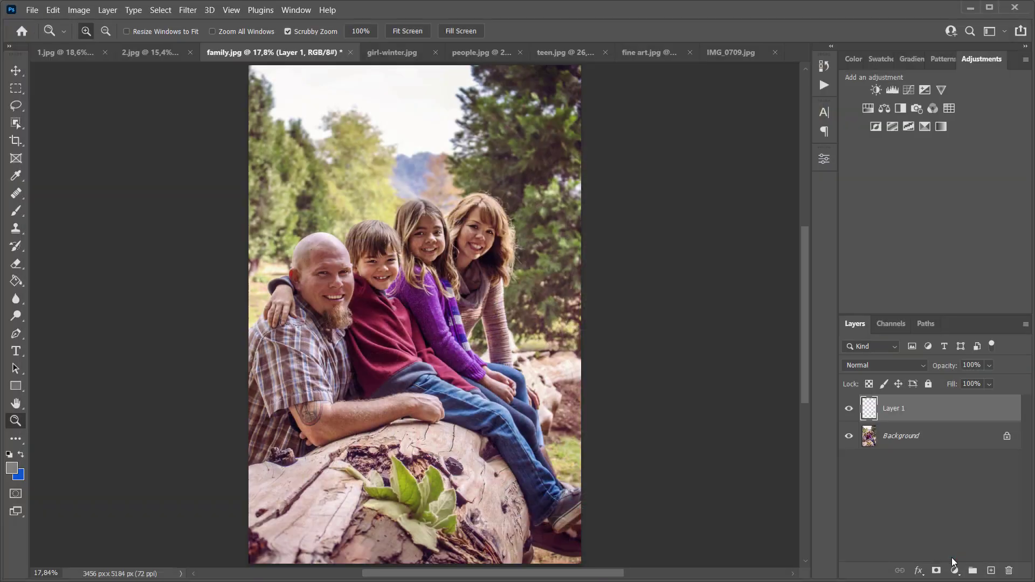
left_click(850, 408)
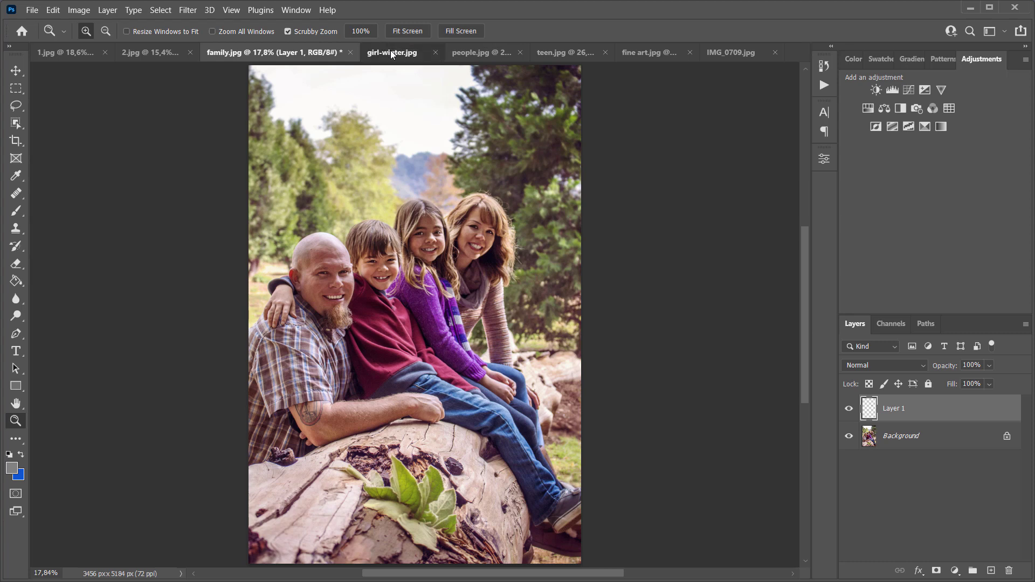
Step: Open girl-winter.jpg, marquee-select the girl's face, and launch Retouch4me White Teeth
left_click(392, 52)
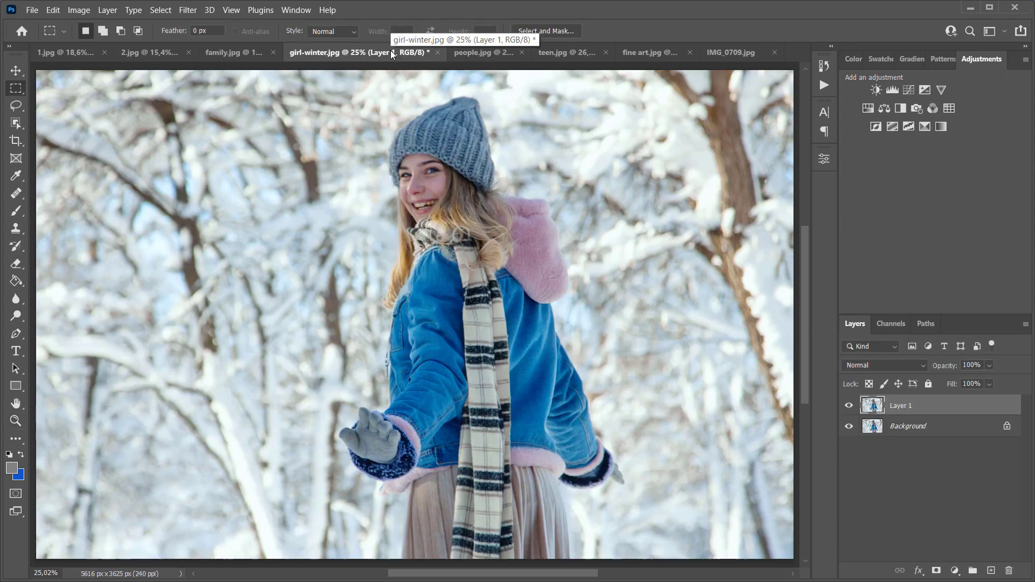
left_click_drag(344, 102, 406, 145)
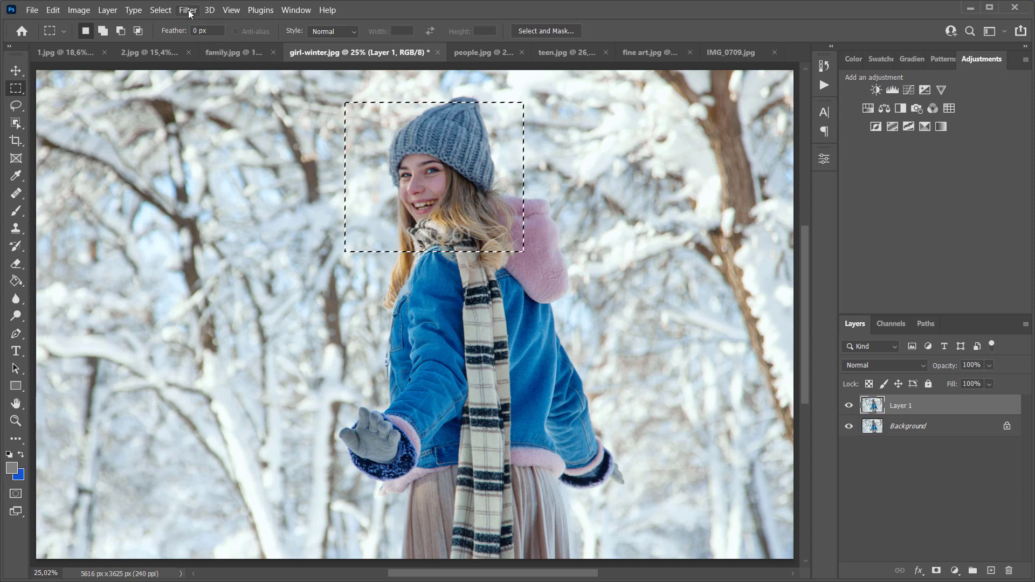
left_click(188, 9)
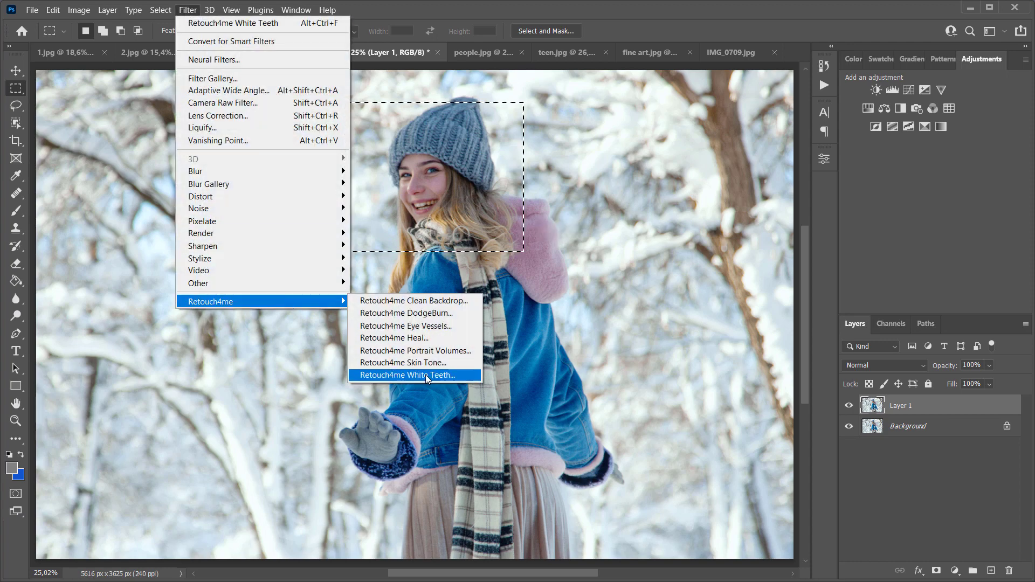
left_click(411, 375)
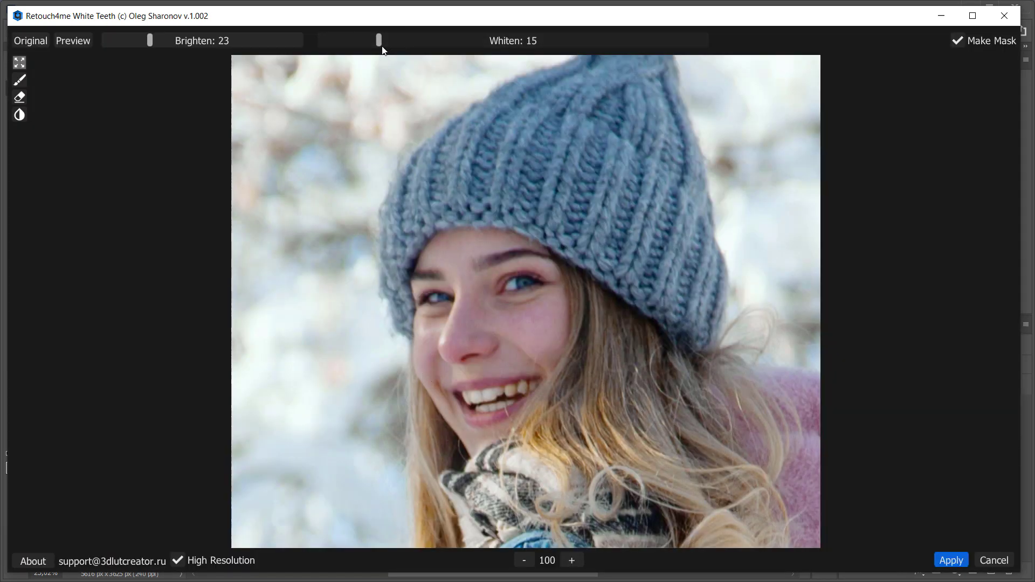
Step: Whiten the winter girl's teeth at 30 and brighten at 44, then apply
left_click_drag(378, 40, 435, 41)
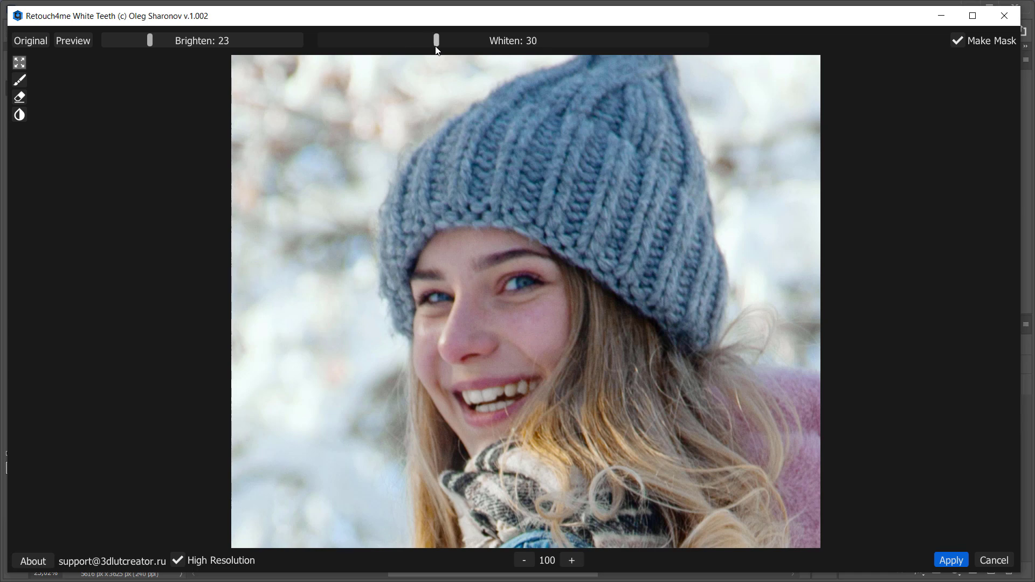
left_click_drag(150, 41, 191, 40)
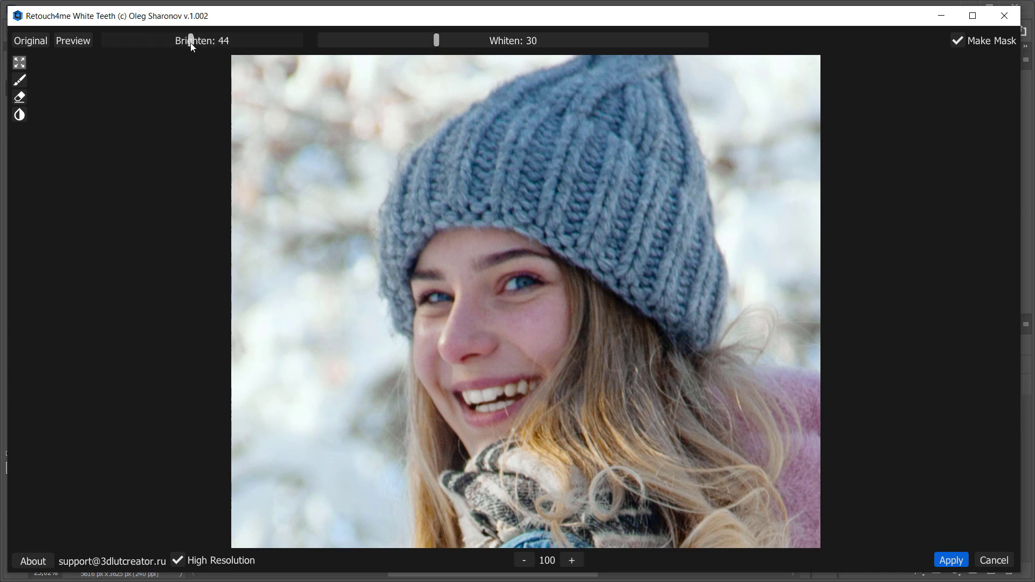
left_click(29, 40)
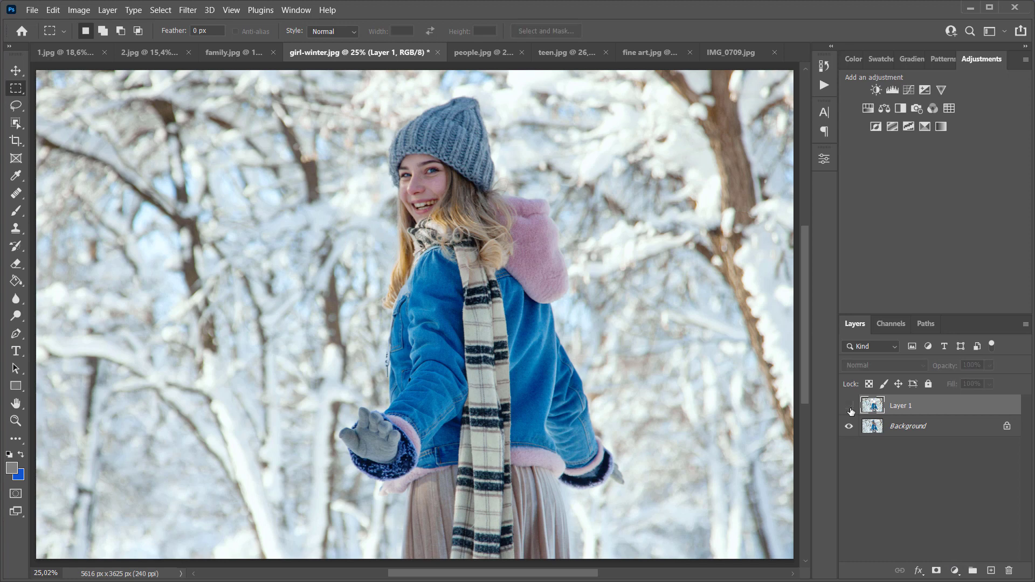
Step: Show the winter portrait's whitened Layer 1 again, then switch to people.jpg
left_click(850, 405)
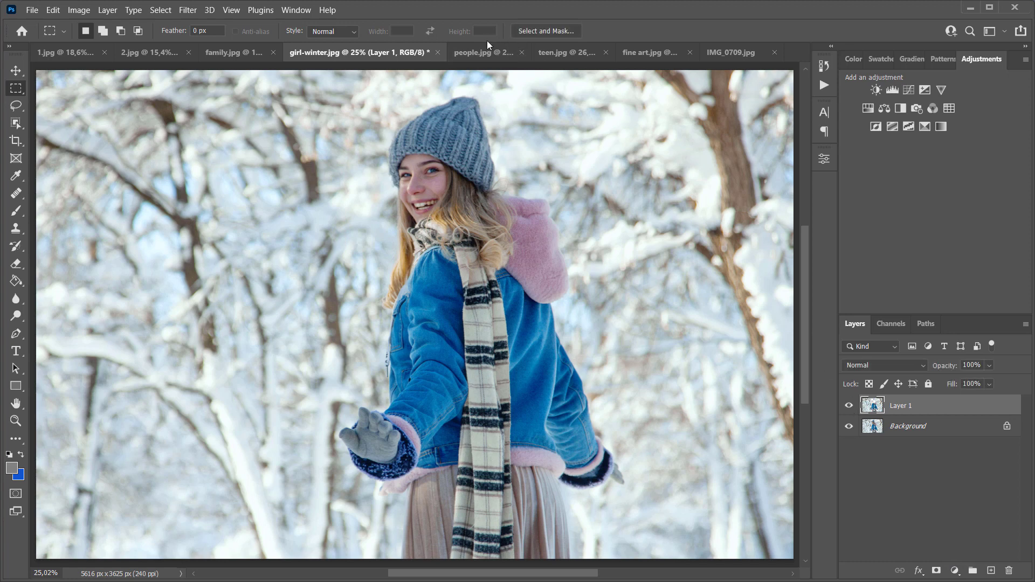
left_click(485, 53)
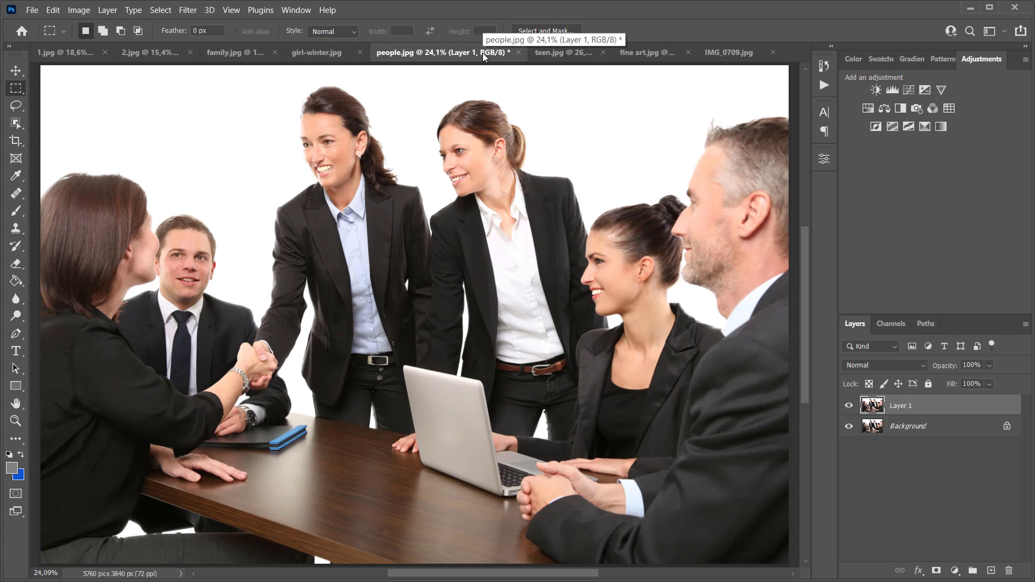
Step: Open the Filter menu on the office group photo, people.jpg
left_click(188, 9)
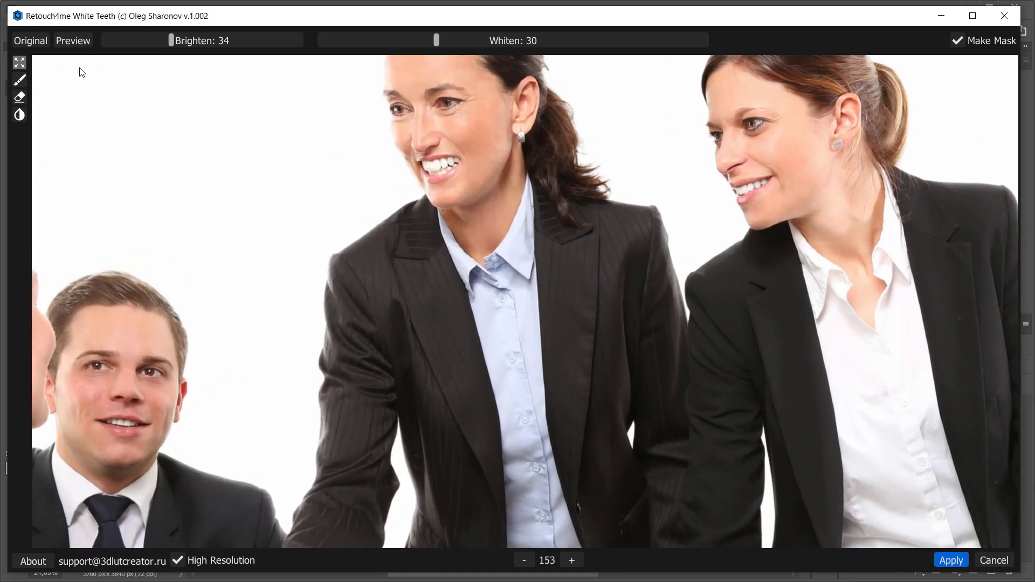
mouse_move(236, 129)
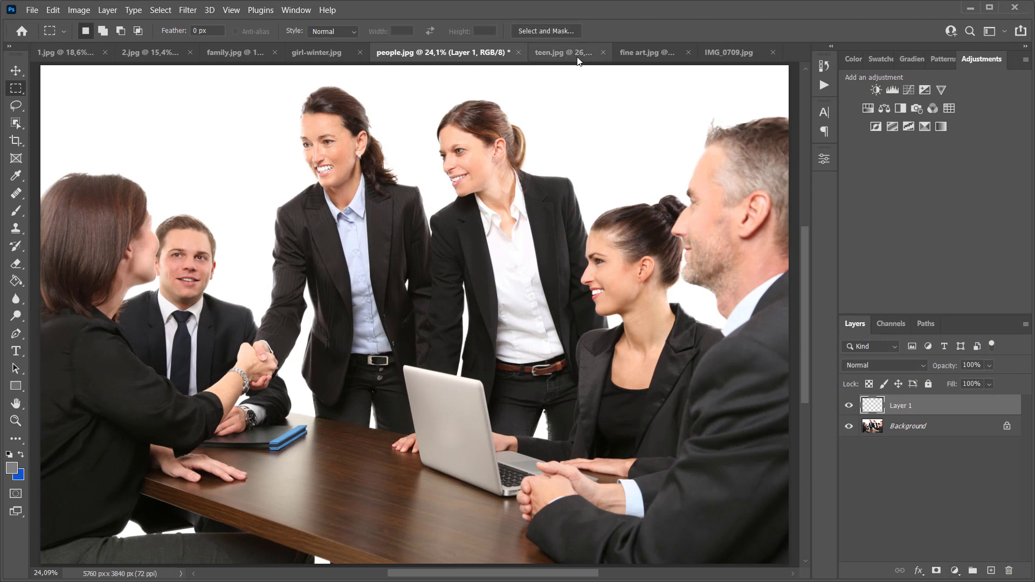
Step: On the braces portrait, open White Teeth, zoom the preview, and compare original versus whitened
left_click(561, 52)
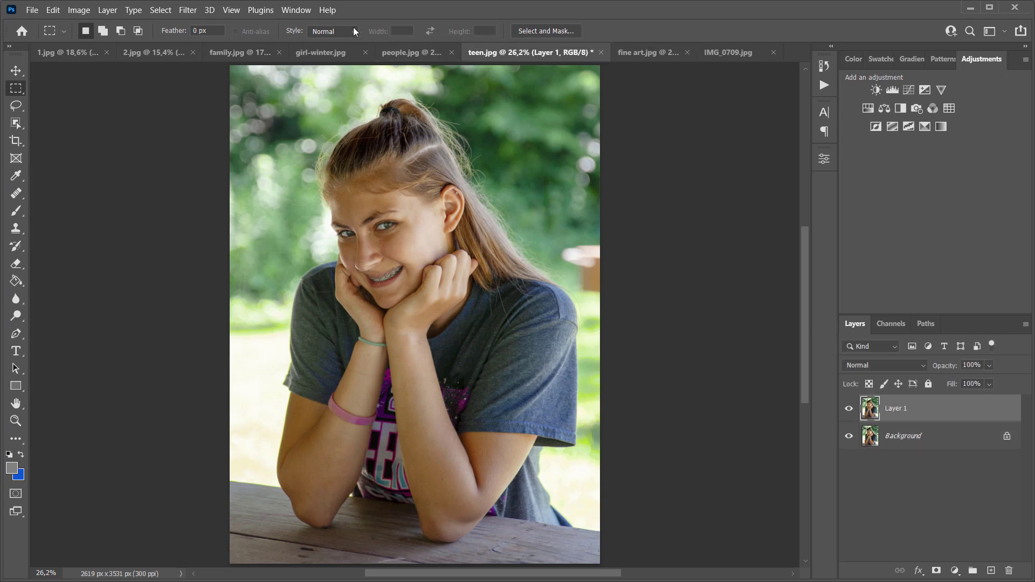
mouse_move(189, 8)
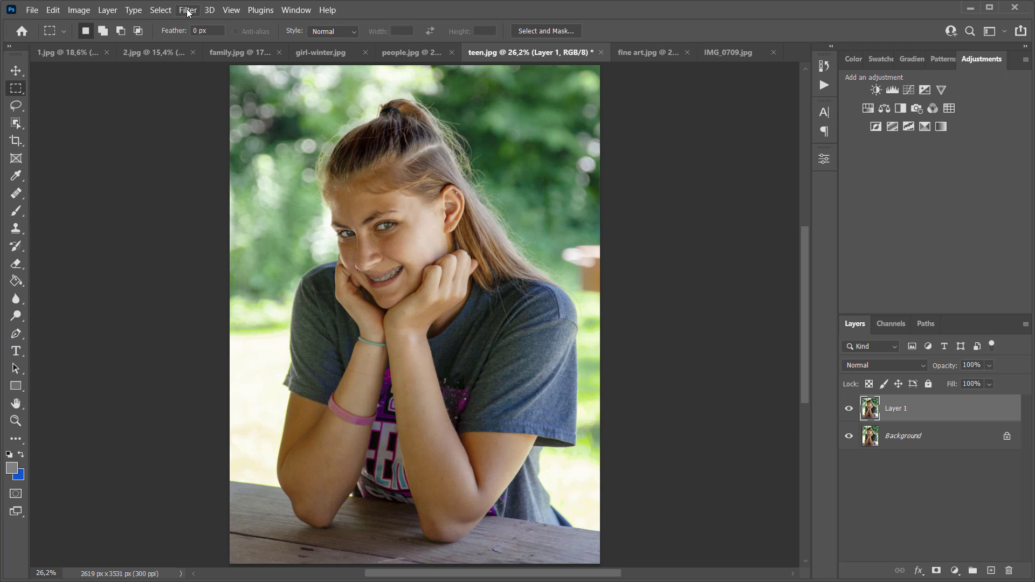
left_click(188, 9)
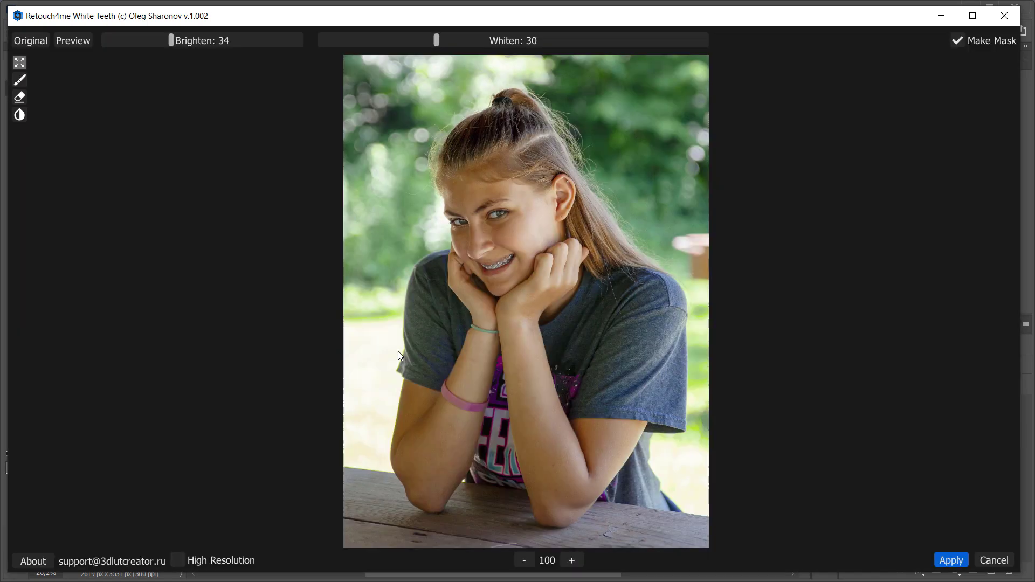
left_click(571, 561)
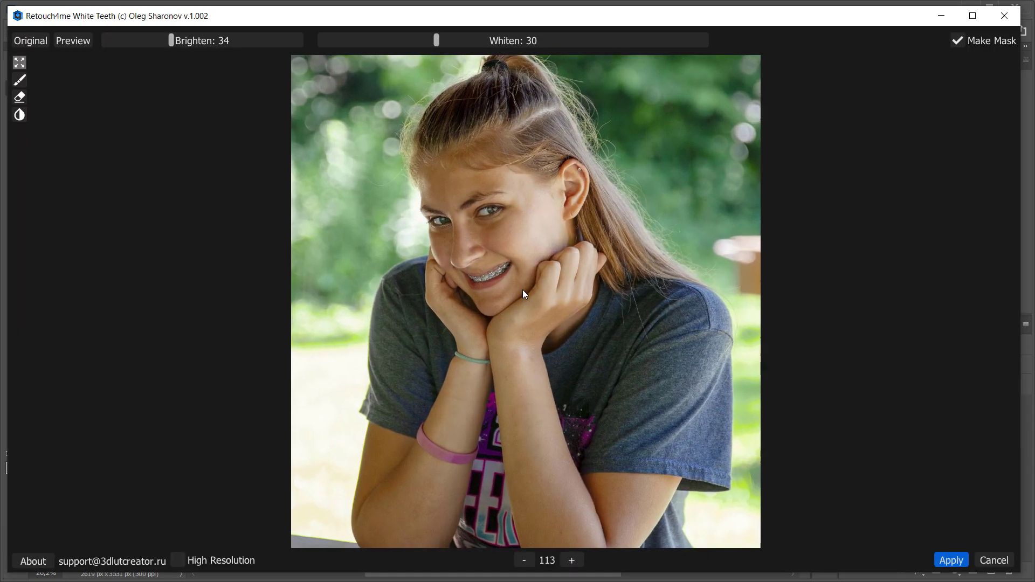
left_click(571, 560)
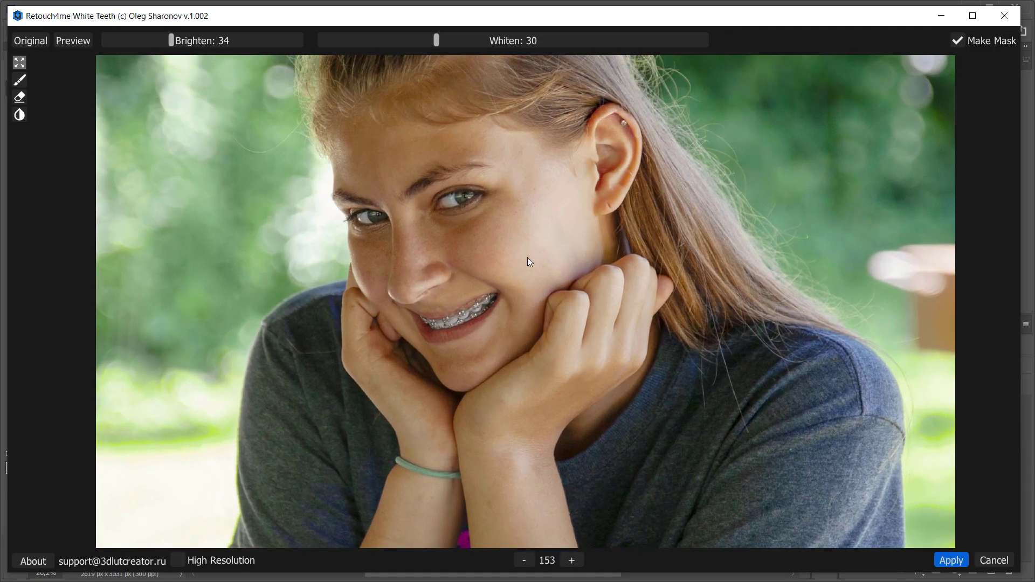
left_click(30, 40)
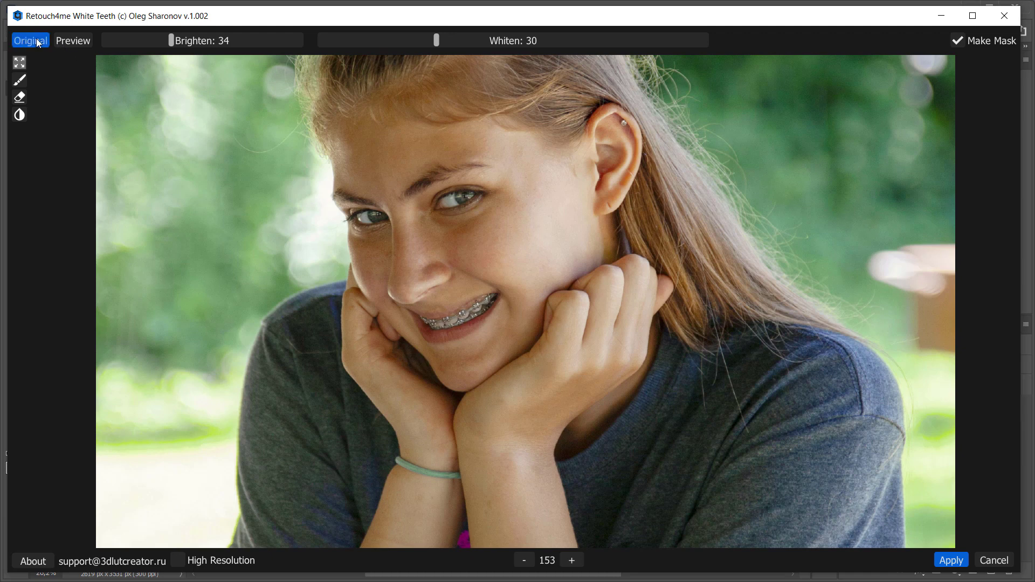
left_click(73, 40)
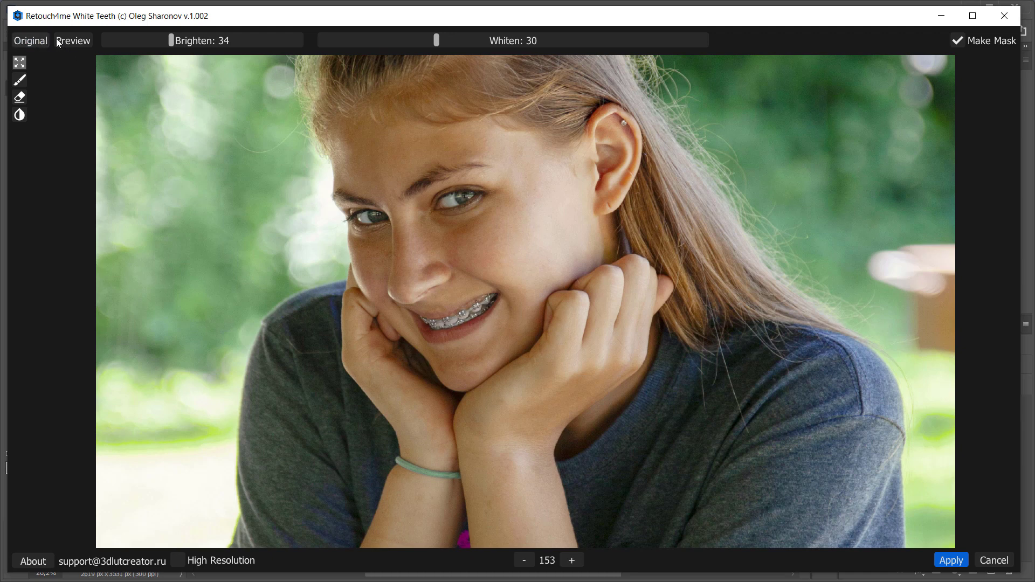
Step: Apply Brighten 51, compare Layer 1 on and off, then show fine art.jpg
left_click_drag(170, 41, 191, 40)
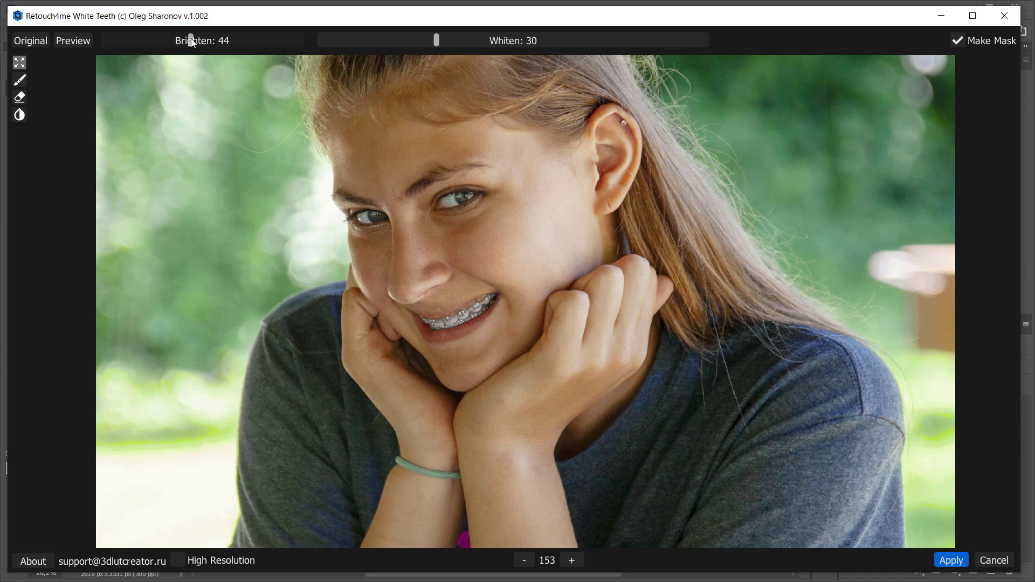
left_click_drag(190, 40, 205, 40)
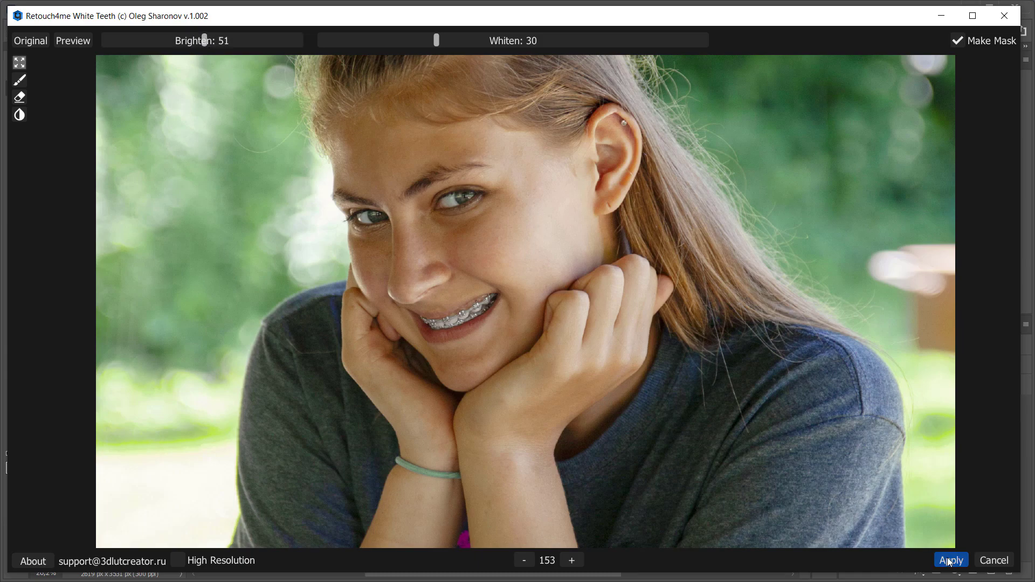
left_click(950, 560)
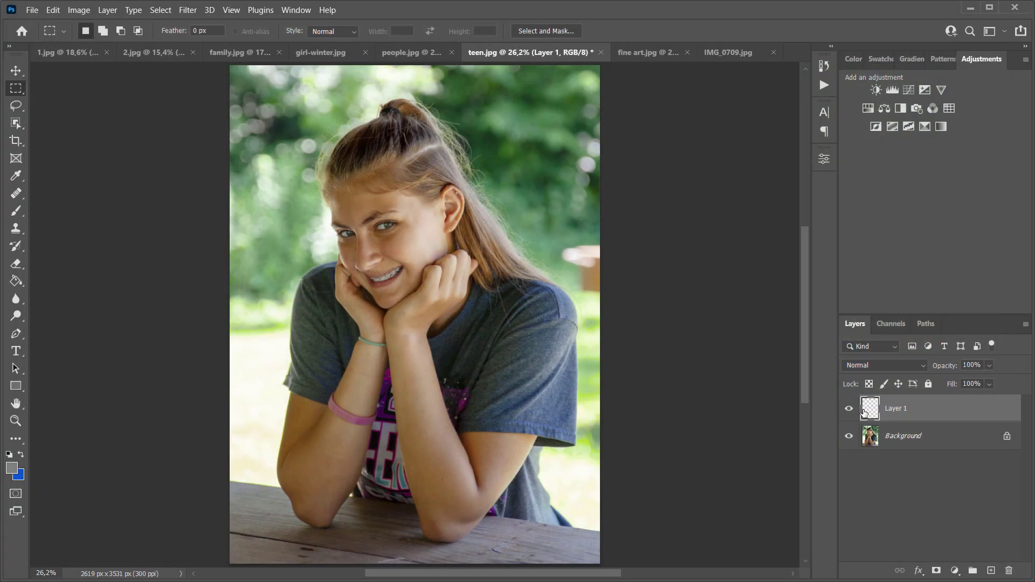
left_click(849, 408)
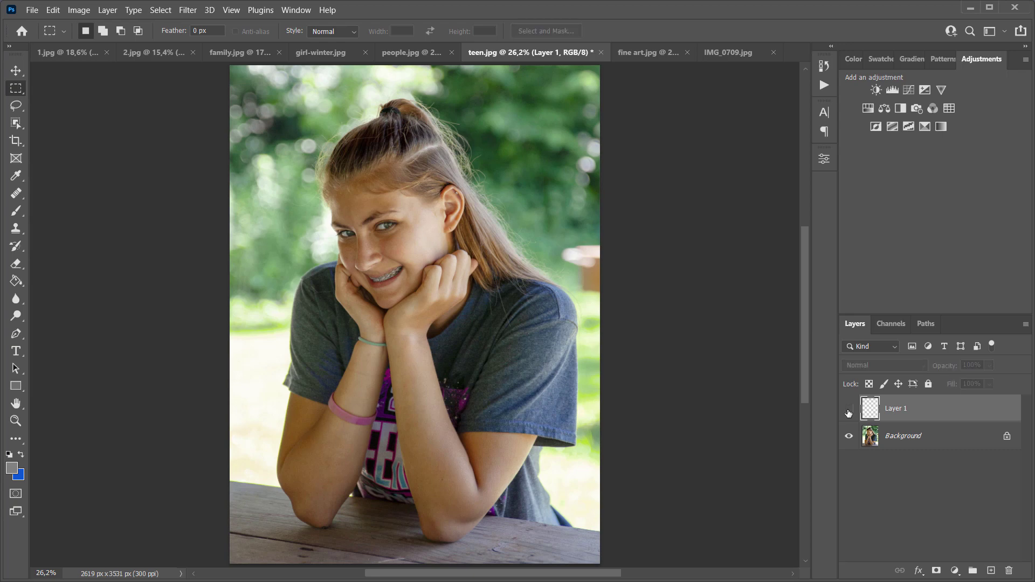
left_click(849, 408)
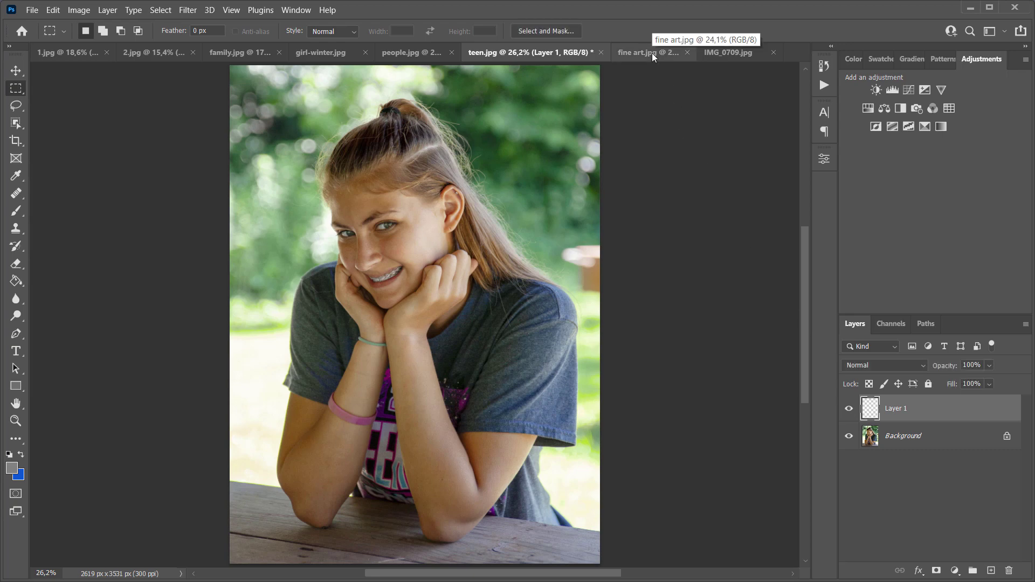
left_click(650, 52)
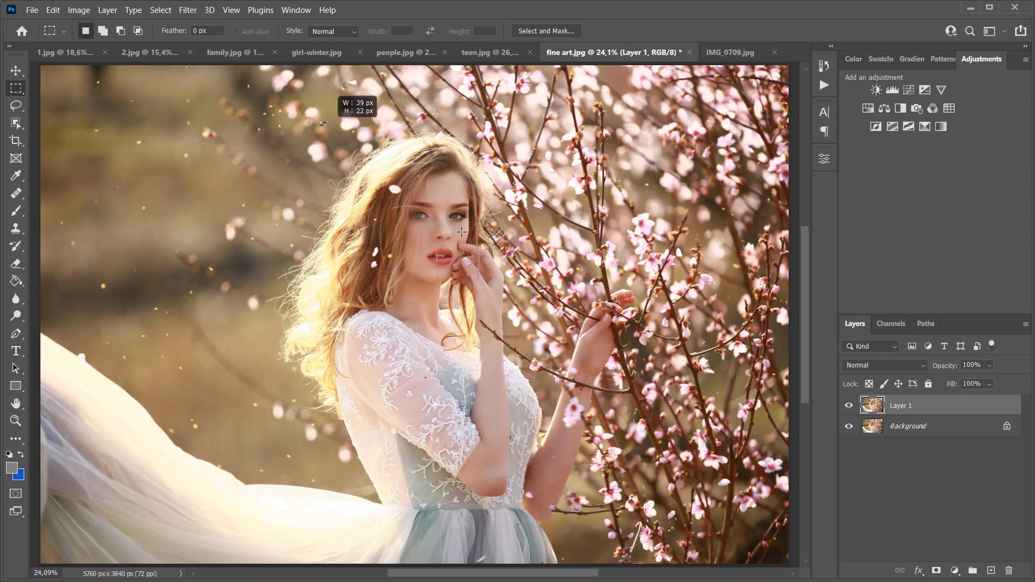
Step: Whiten the fine art face selection at Brighten 37, Whiten 23, without Make Mask
left_click_drag(323, 121, 516, 370)
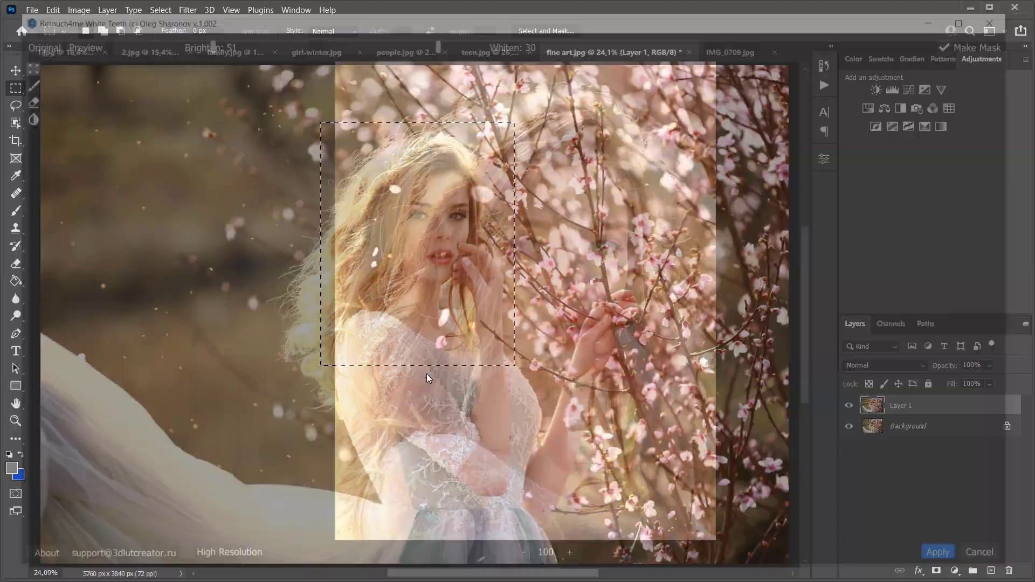
left_click(937, 552)
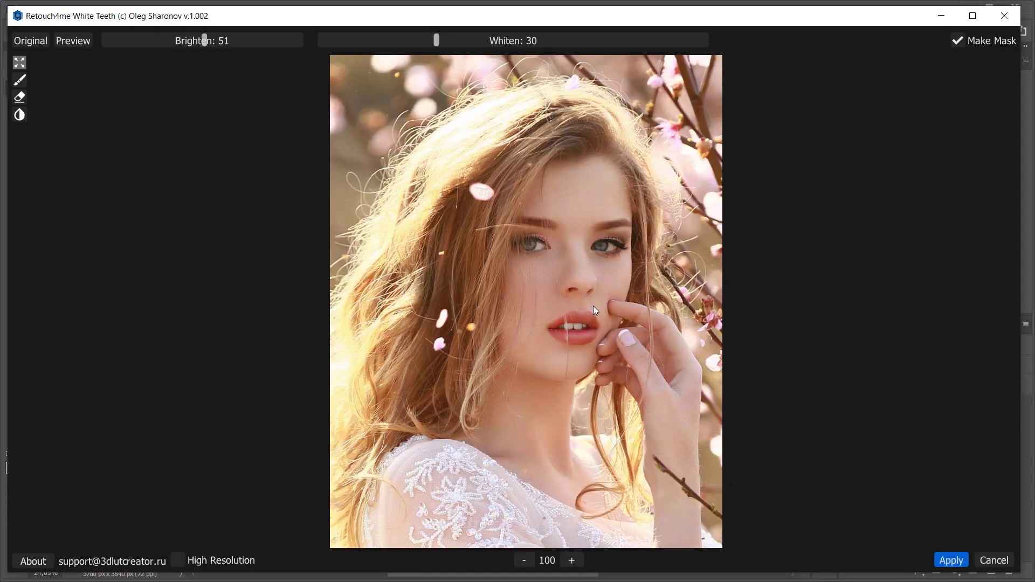
left_click(30, 41)
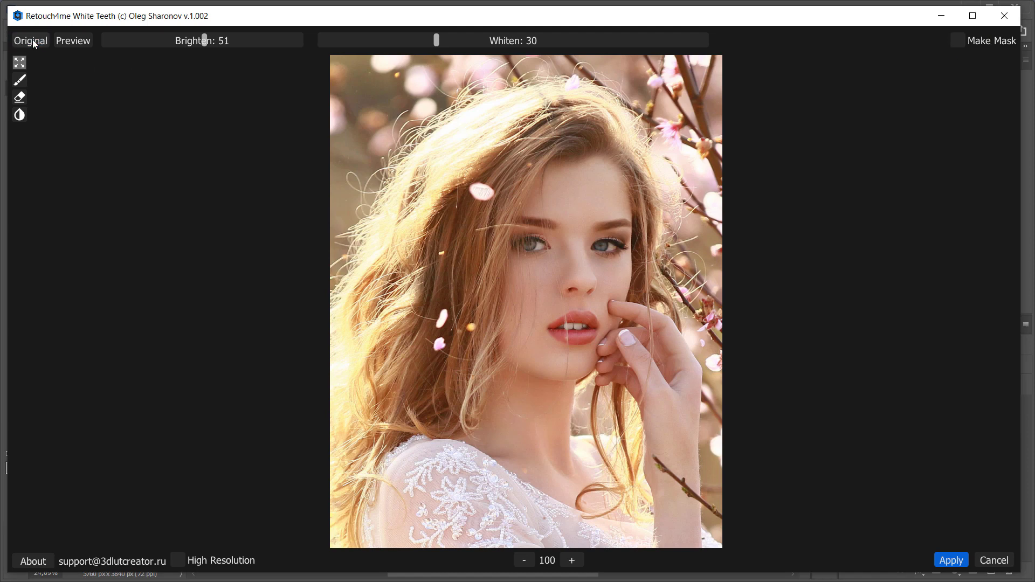
left_click_drag(206, 41, 177, 41)
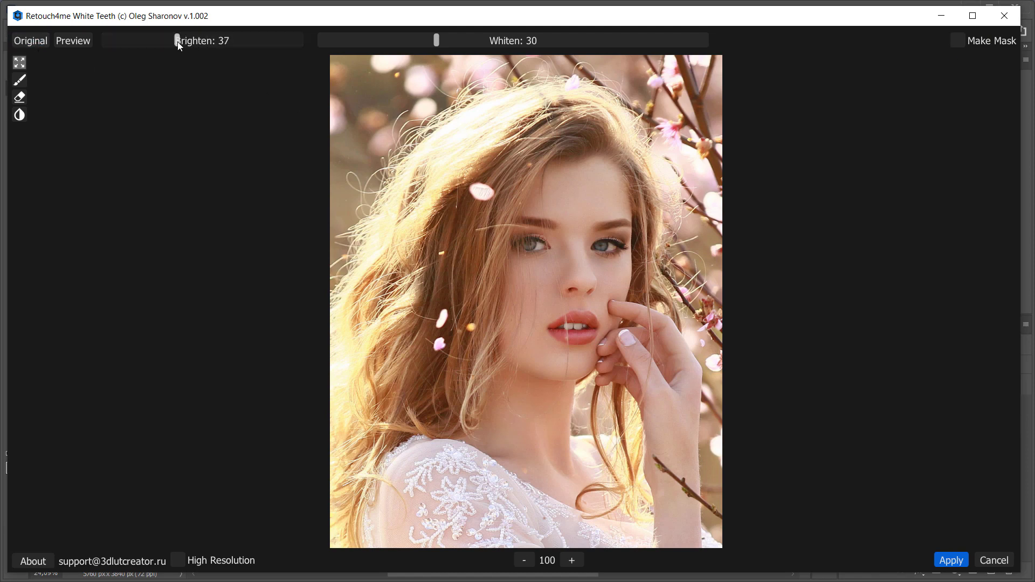
left_click_drag(436, 41, 409, 41)
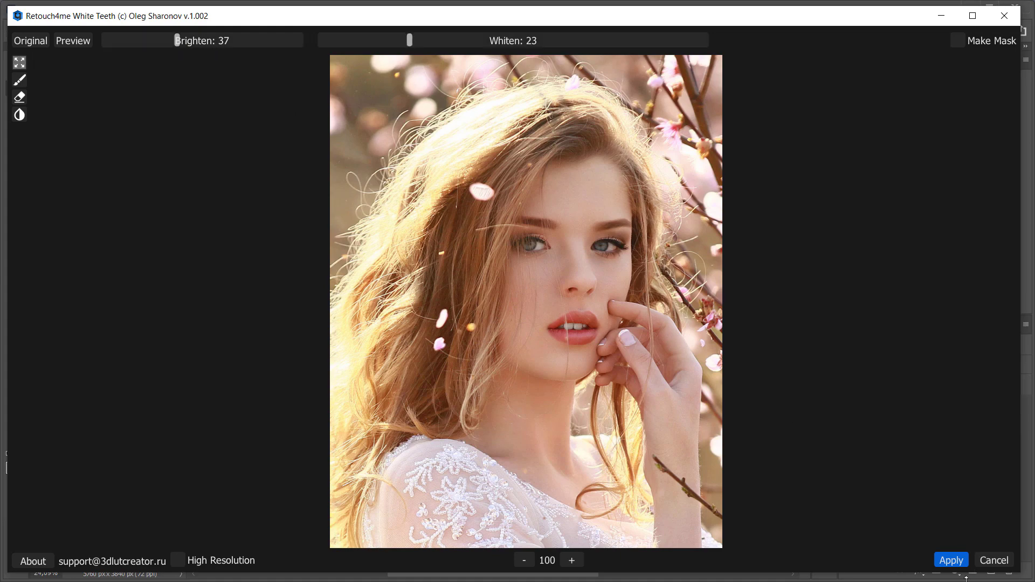
left_click(950, 560)
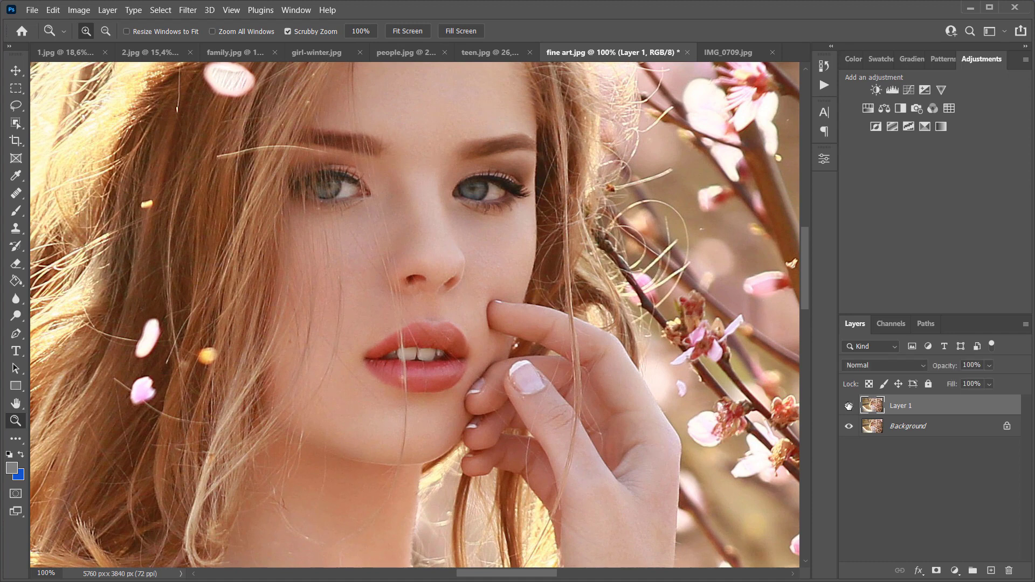
left_click(729, 52)
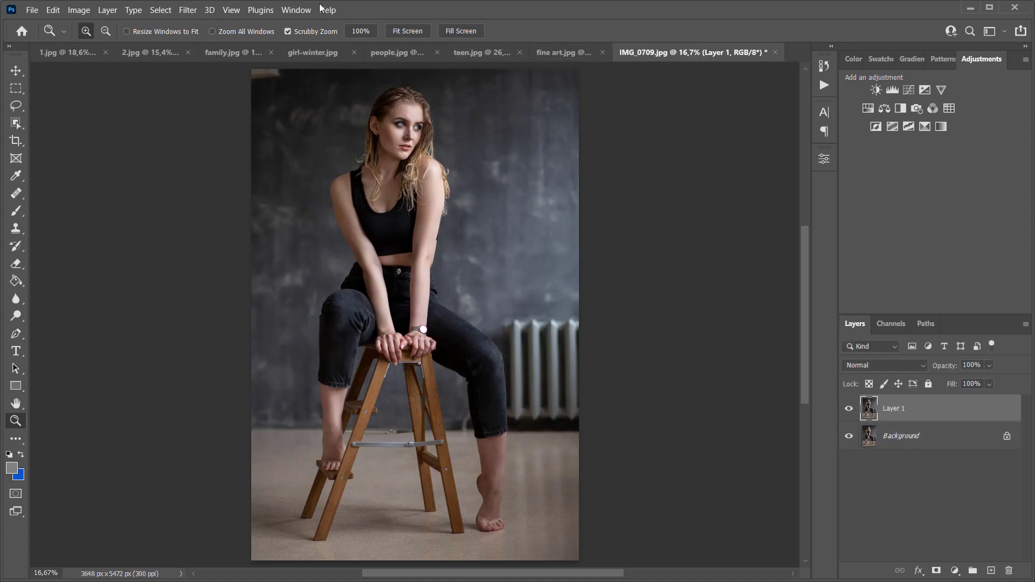
Step: Run Retouch4me White Teeth on IMG_0709, raise Brighten to 52, and apply
left_click(187, 9)
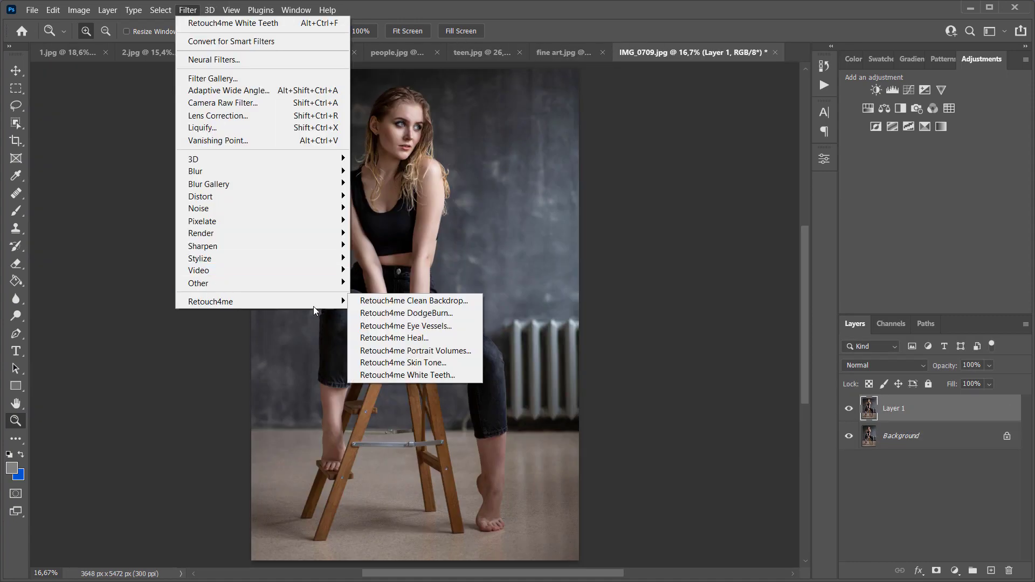
left_click(408, 376)
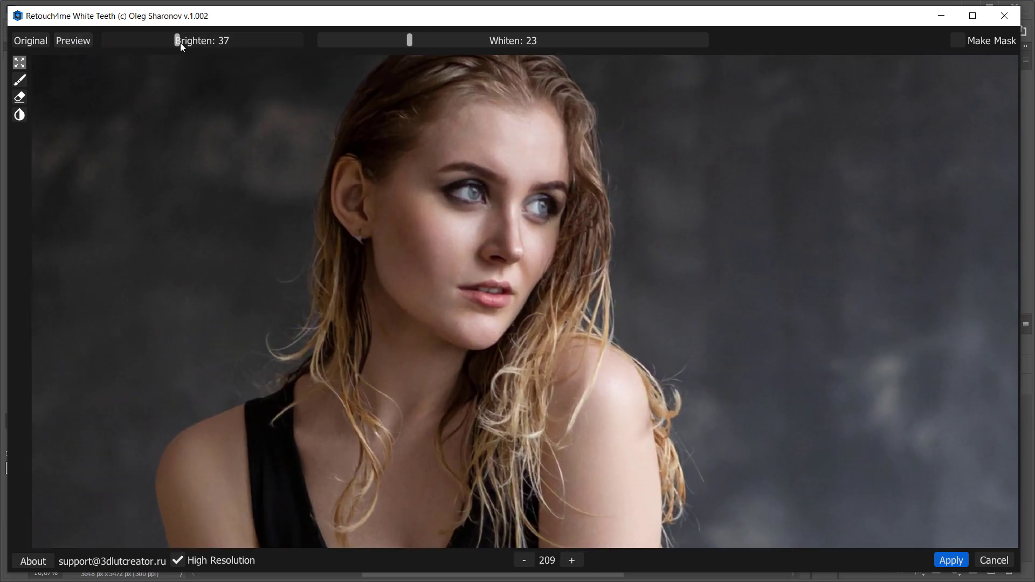
left_click_drag(178, 40, 206, 41)
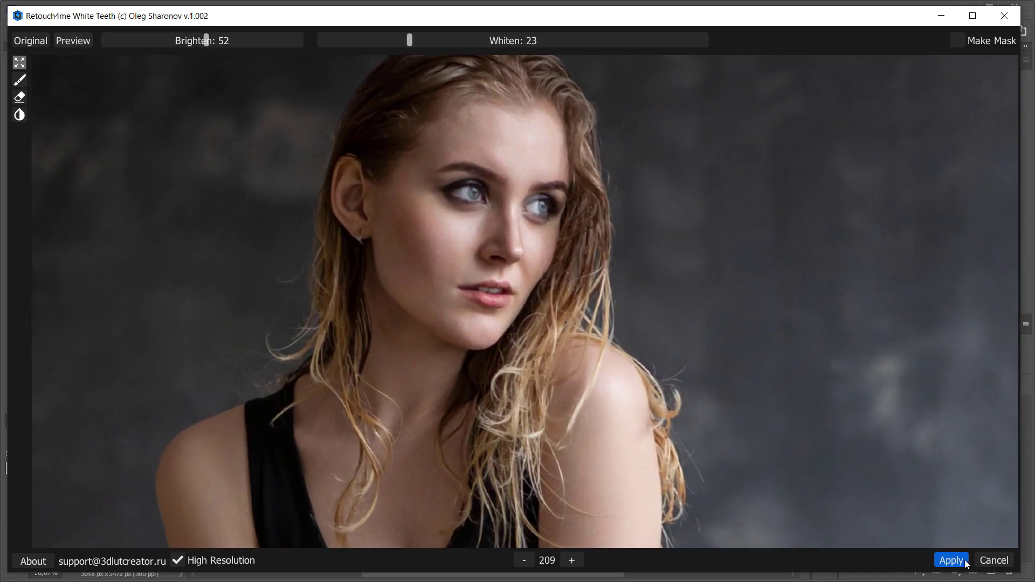
left_click(950, 561)
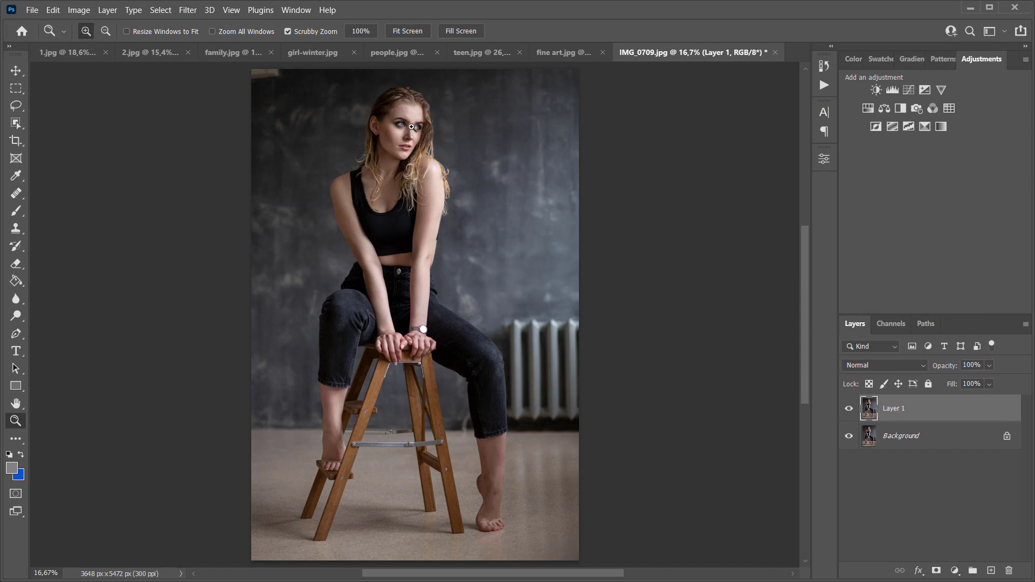
Step: Zoom in on IMG_0709's face, toggle Layer 1 to compare, then fit to screen
left_click(409, 127)
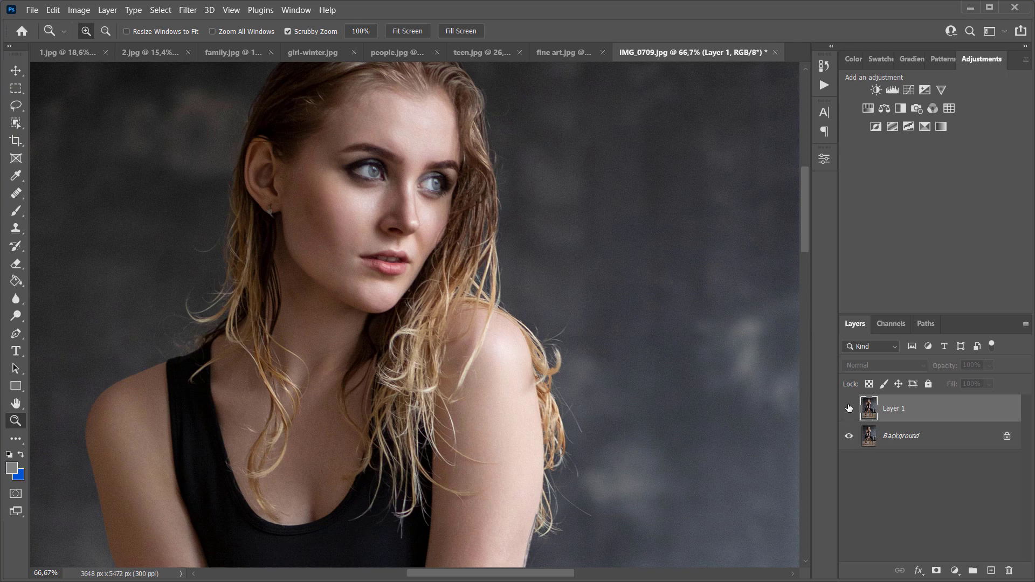
left_click(850, 408)
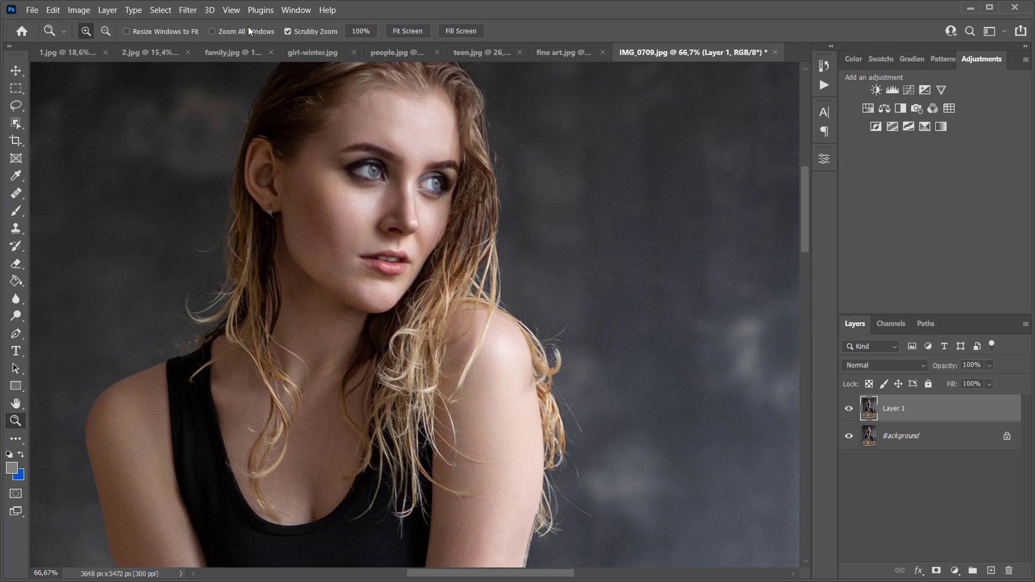
left_click(407, 31)
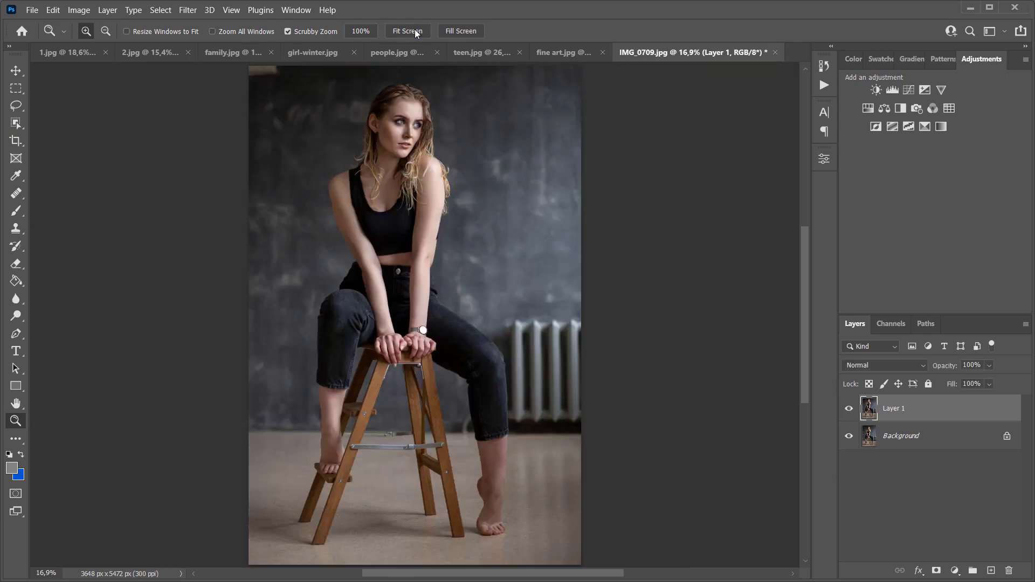
mouse_move(408, 32)
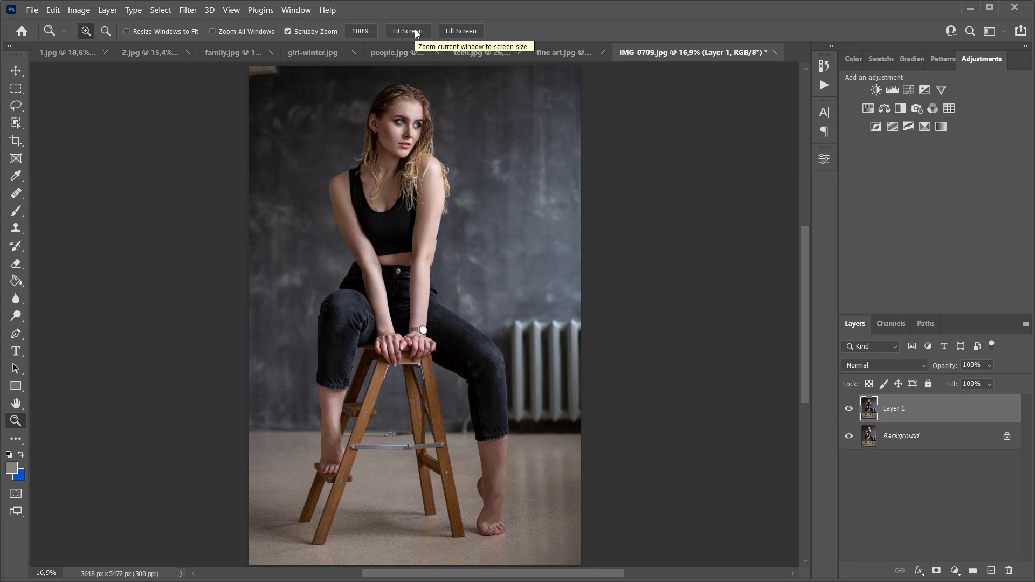
mouse_move(495, 19)
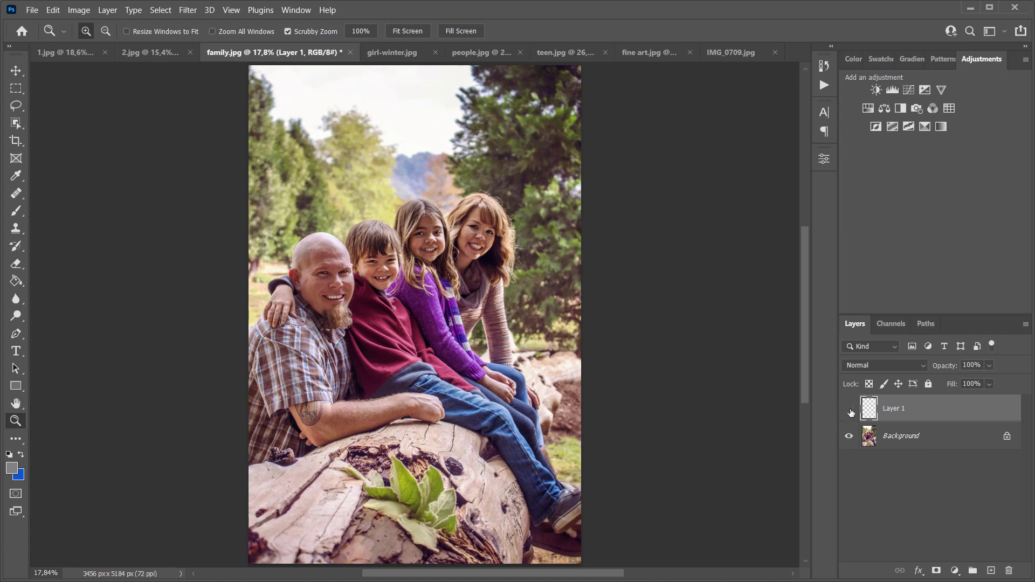
Step: Toggle family.jpg's Layer 1 visibility, then return to people.jpg
left_click(849, 408)
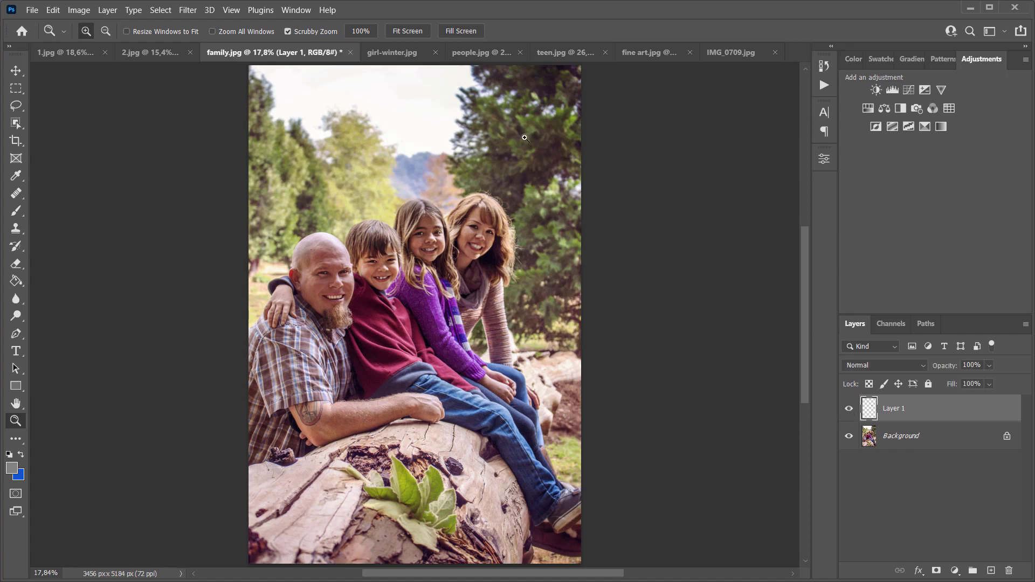
left_click(482, 52)
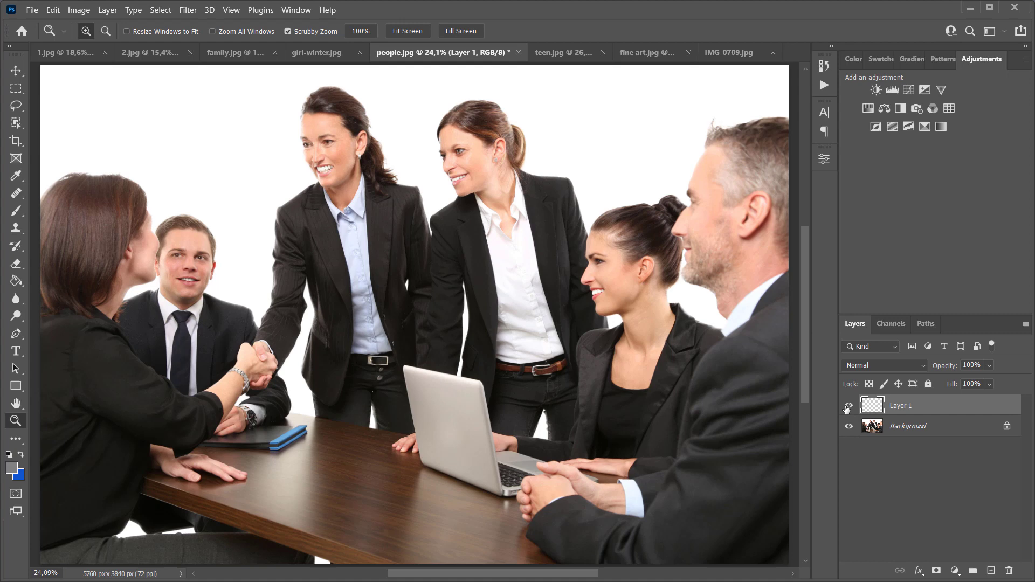